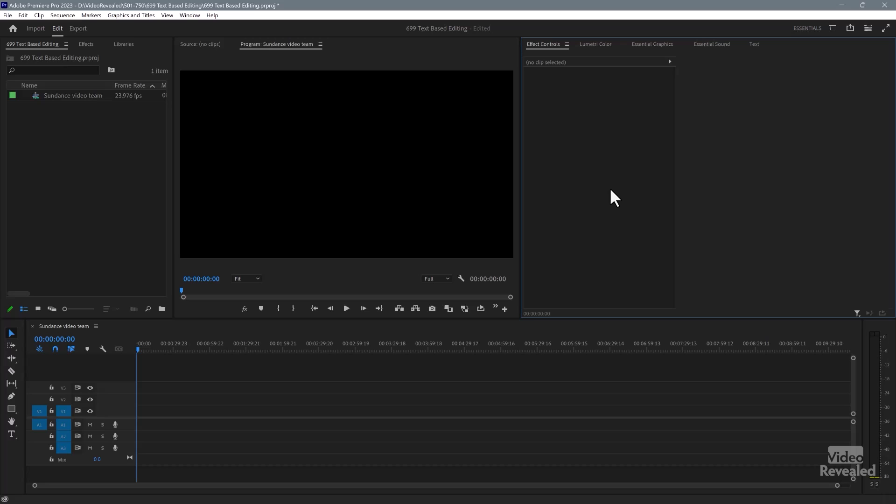
mouse_move(43, 37)
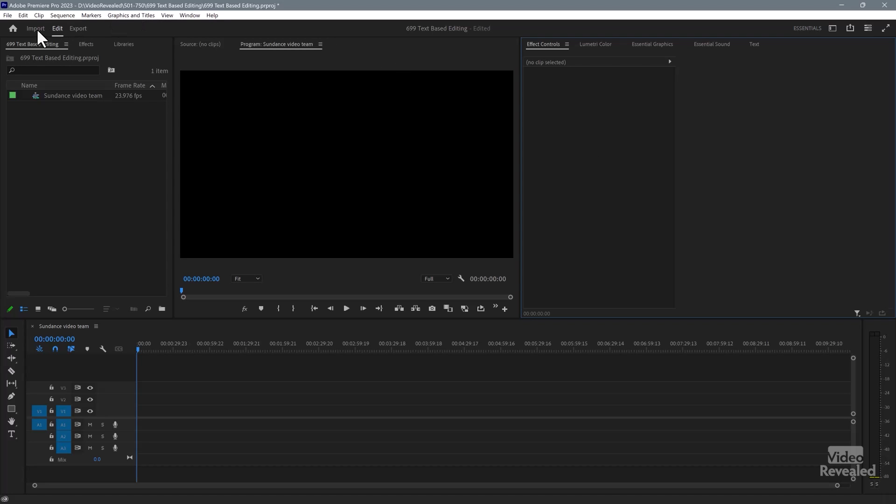
Step: Import the A001 and A003 clips with automatic transcription and 'Yes, separate speakers' enabled
click(34, 29)
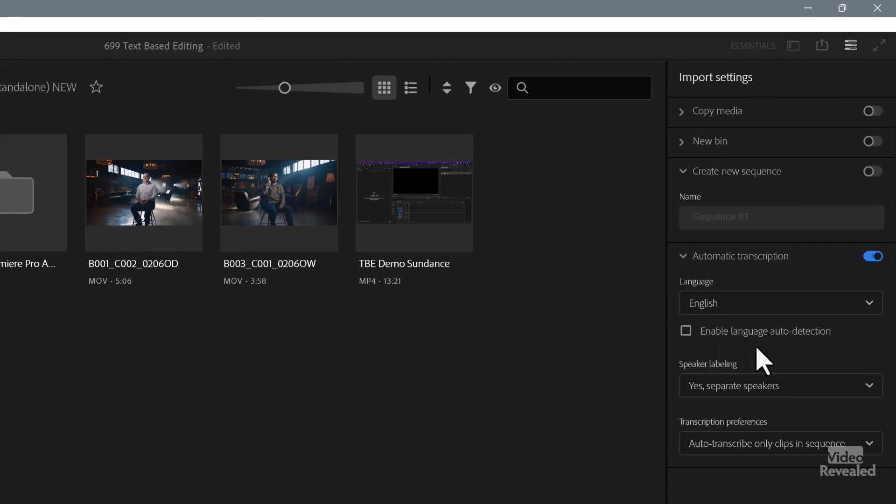
click(779, 385)
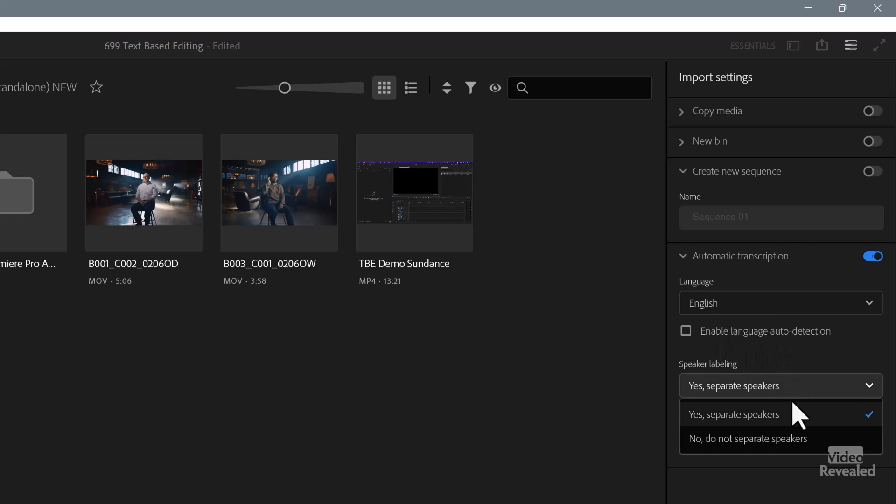
click(734, 415)
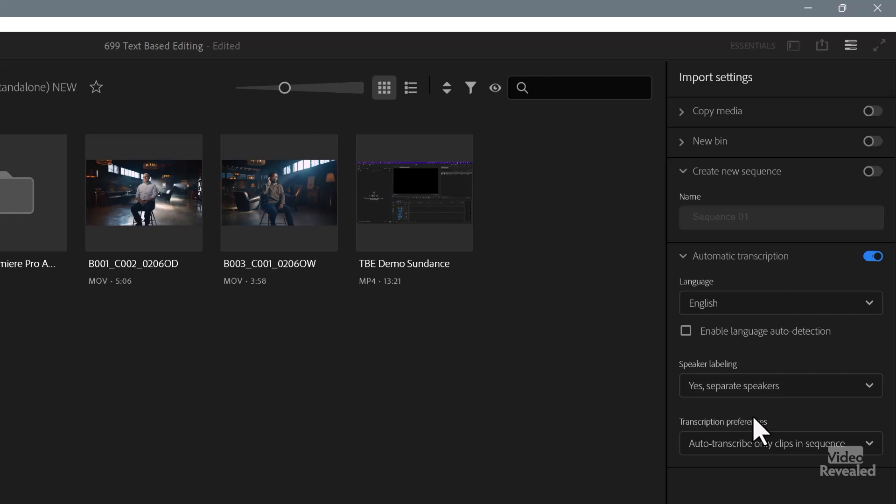
click(779, 443)
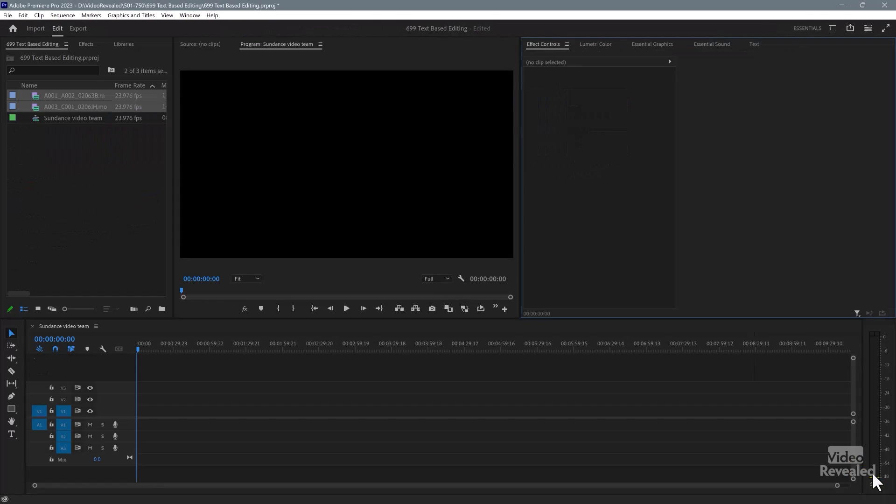
mouse_move(760, 210)
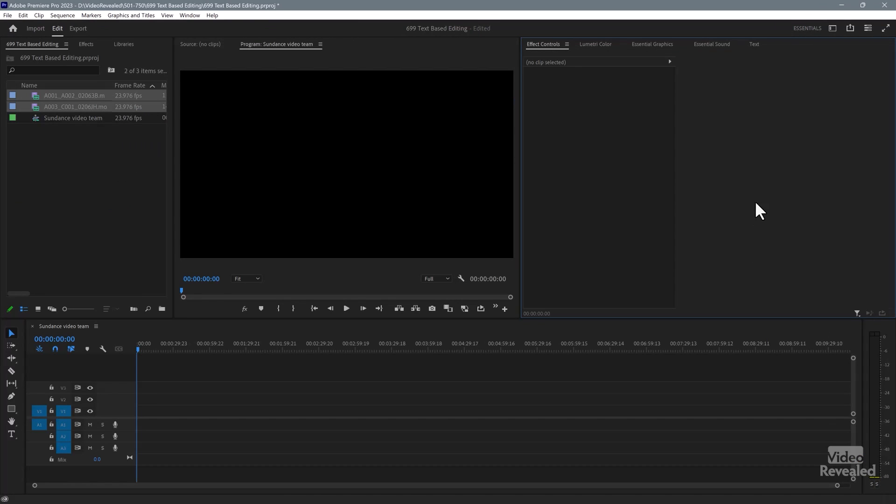
mouse_move(828, 36)
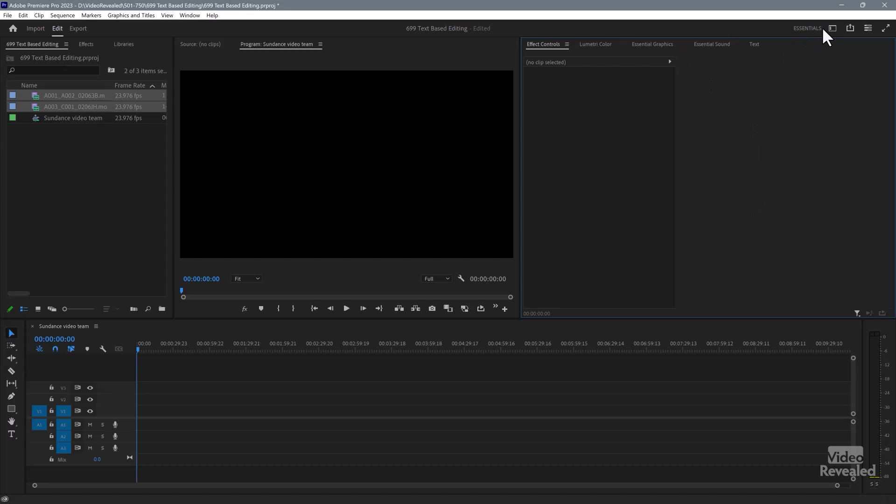
Step: Switch the workspace to Text-Based Editing so the transcript panel appears
click(832, 28)
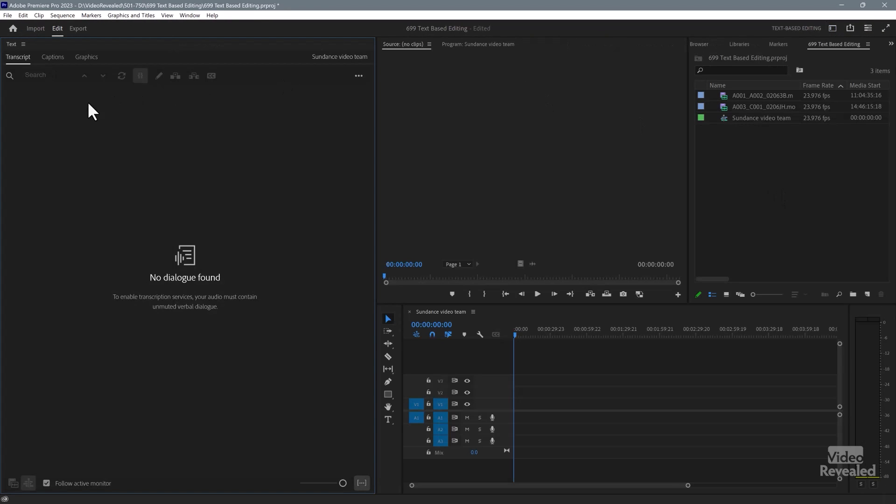
mouse_move(182, 208)
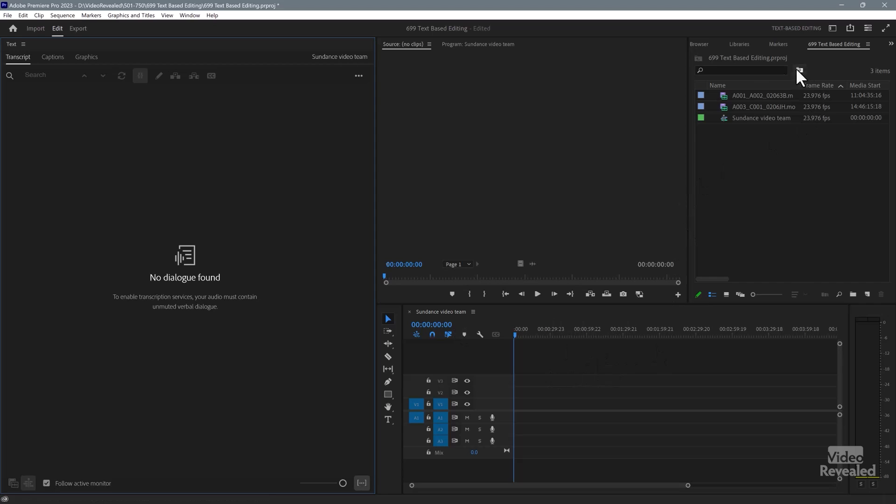
Step: Load each interview clip in the Source Monitor and send both for speaker-labelled transcription
click(762, 95)
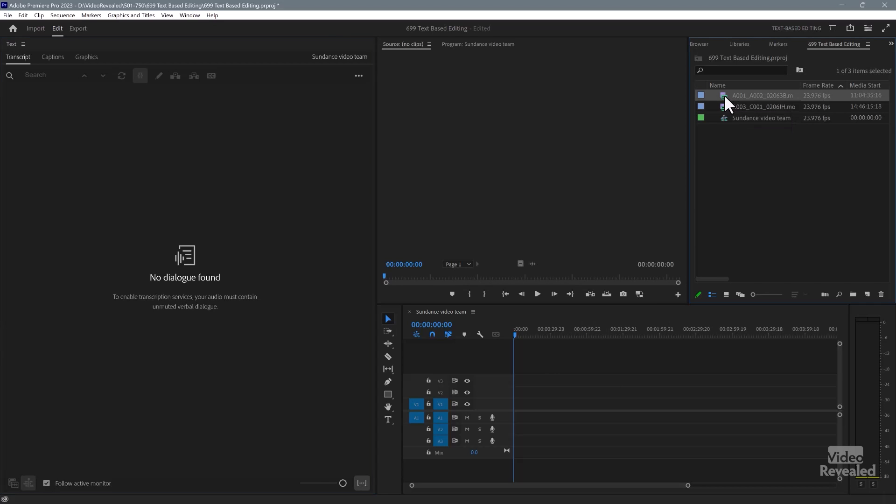
double_click(762, 95)
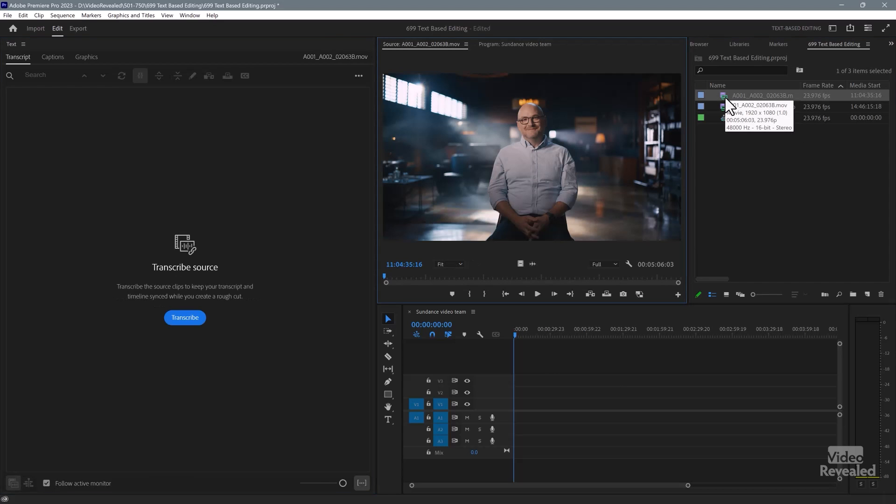
click(185, 317)
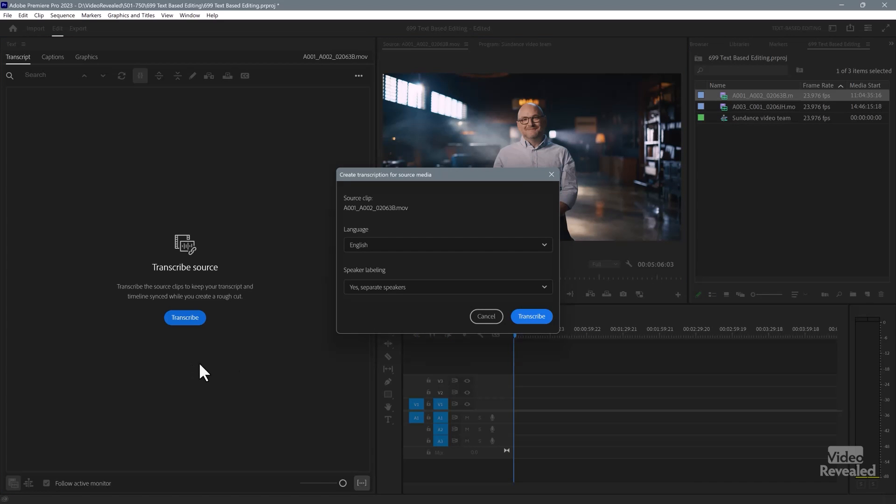
click(531, 316)
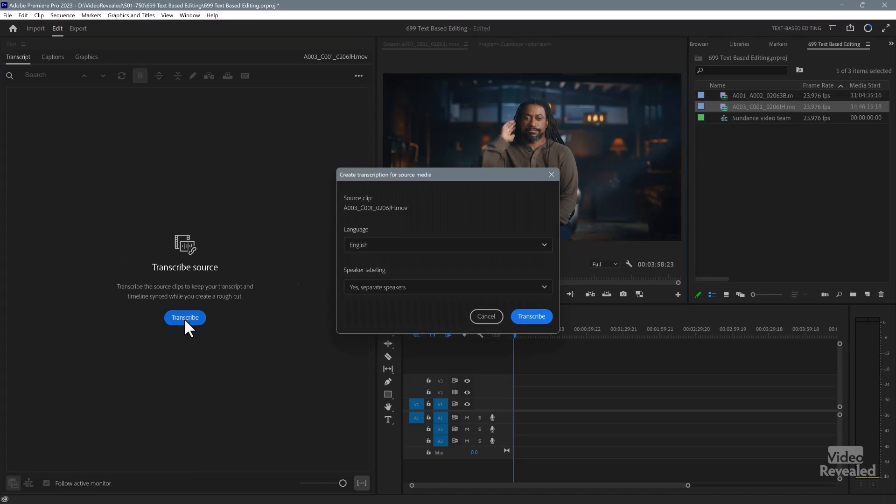
click(531, 317)
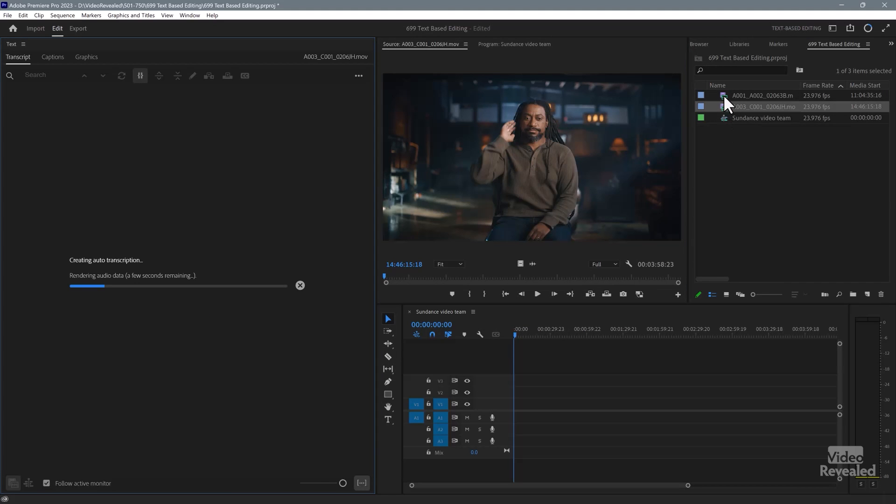
mouse_move(279, 292)
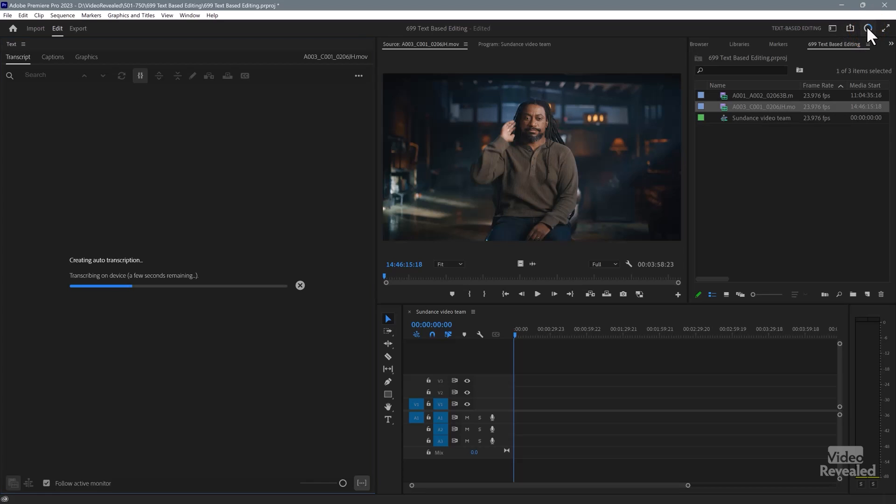
click(869, 29)
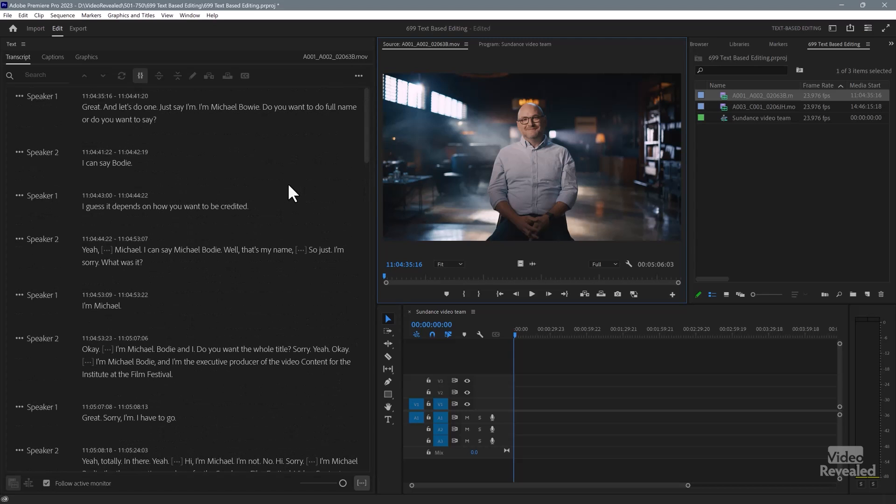
mouse_move(198, 189)
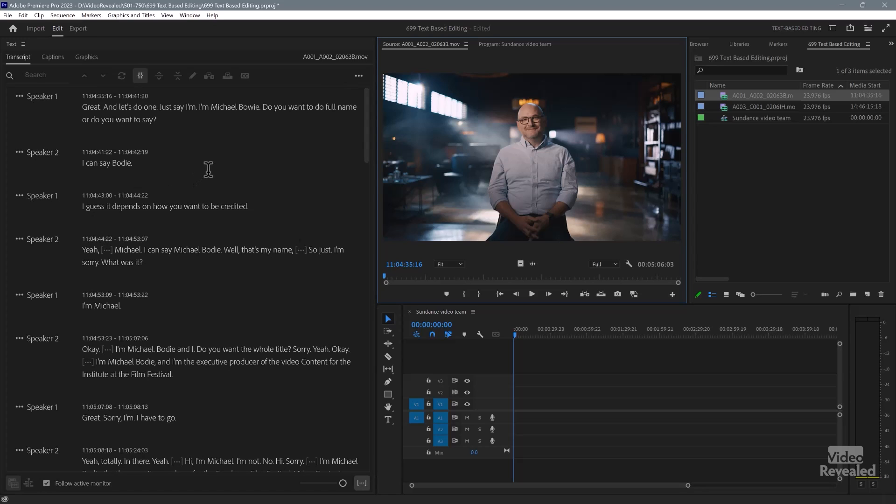
mouse_move(194, 162)
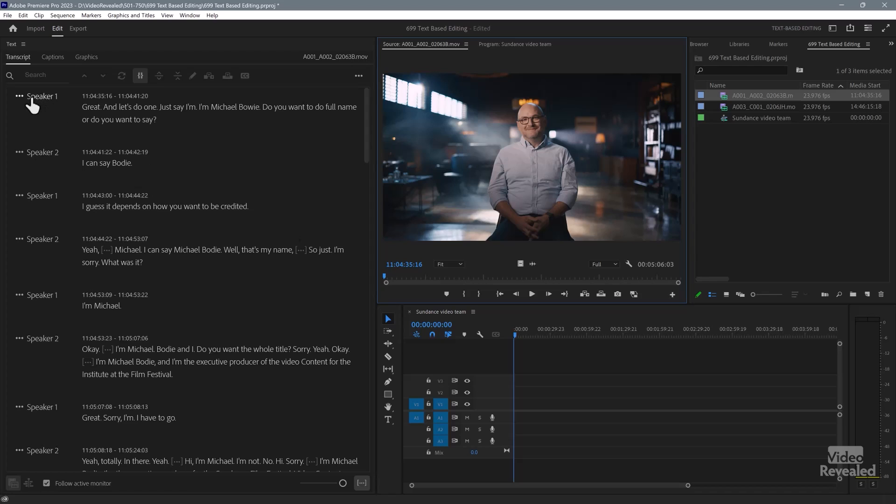
Step: Show the speaker menu next to Speaker 1 in the first transcript passage
click(41, 96)
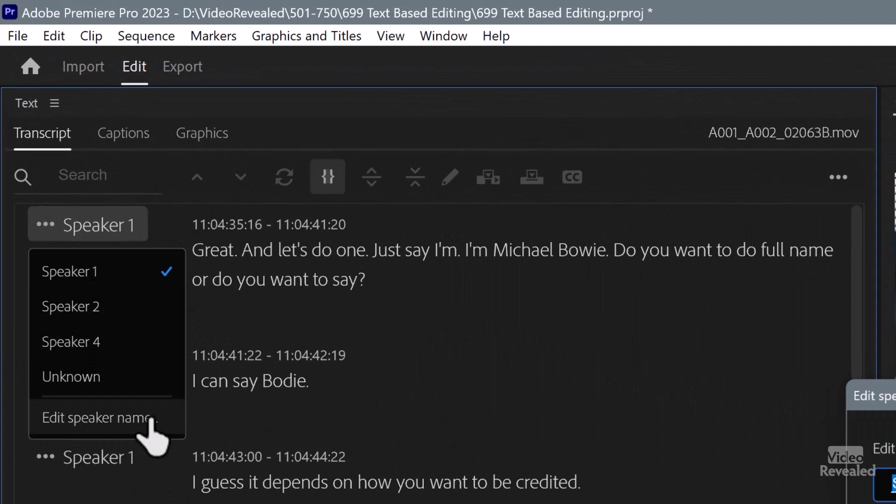
click(97, 419)
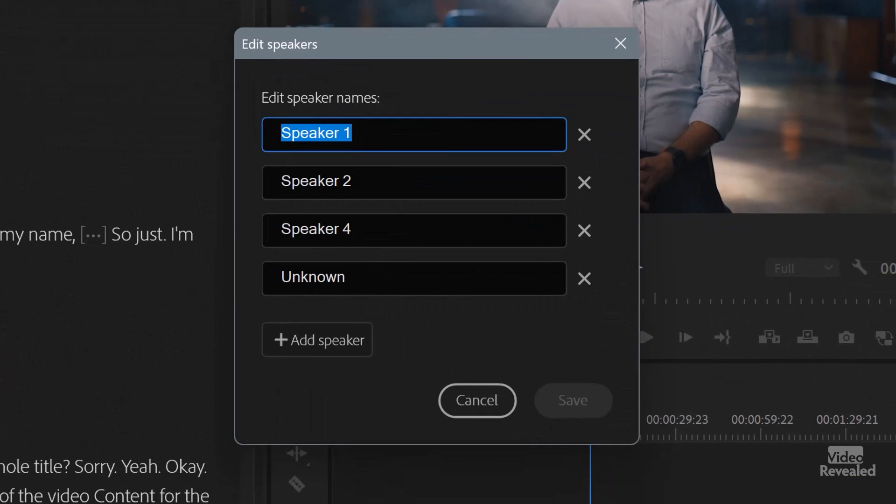
text(Filmmaker)
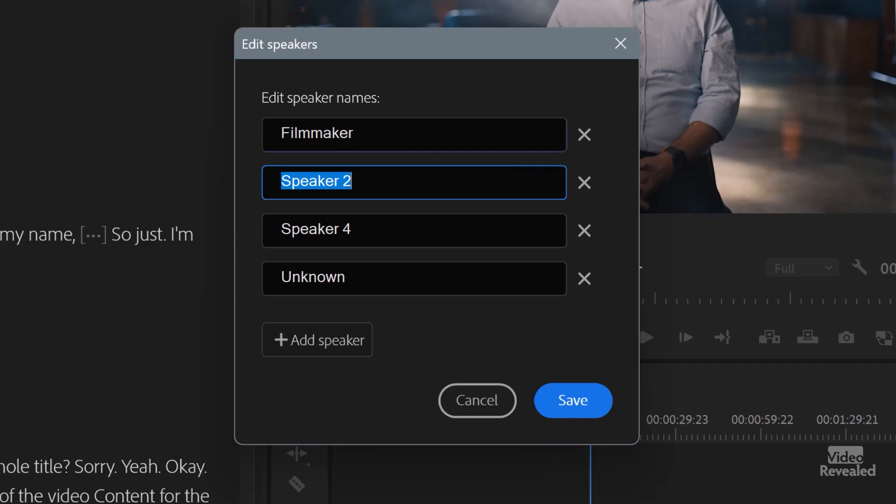
text(Mi)
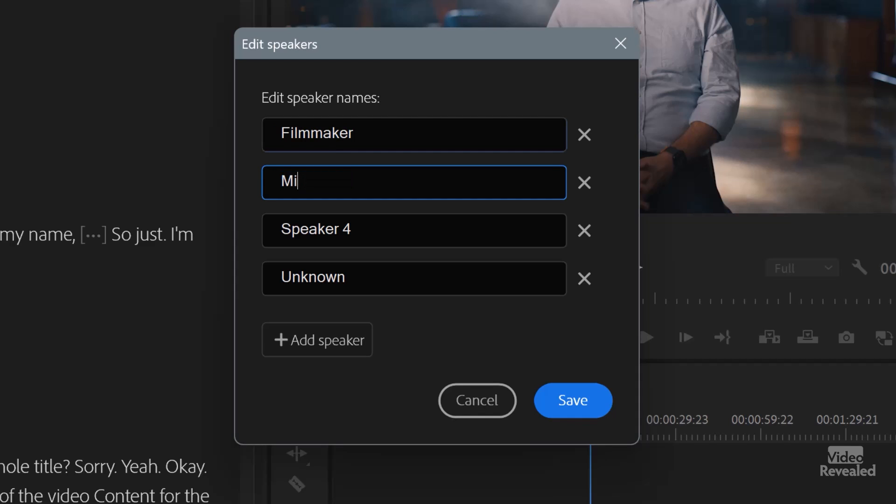
text(chael O)
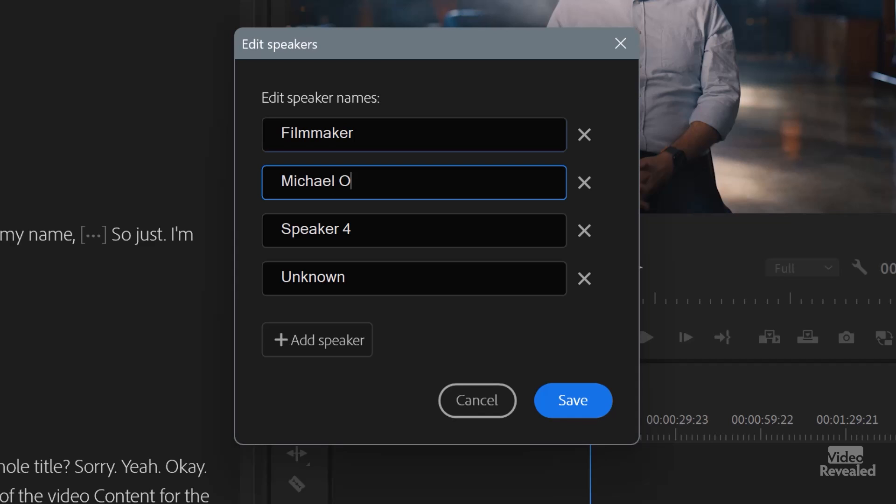
text(Boie)
click(413, 231)
text(AC)
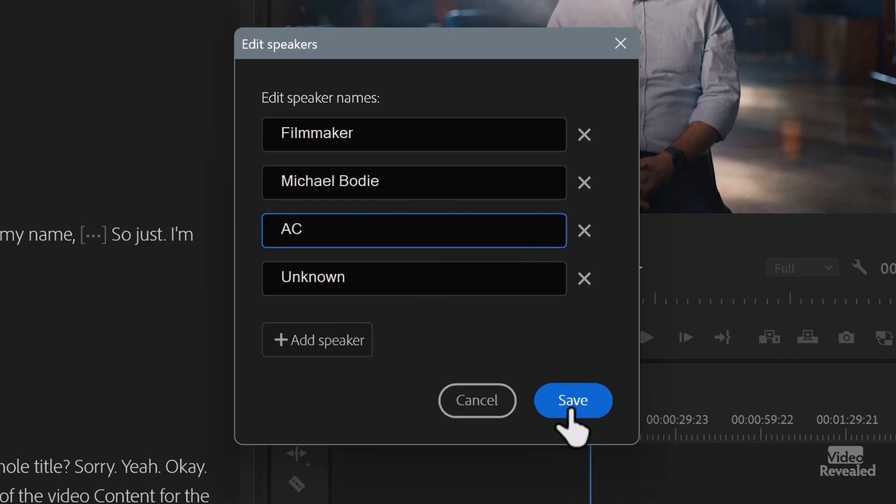
click(572, 401)
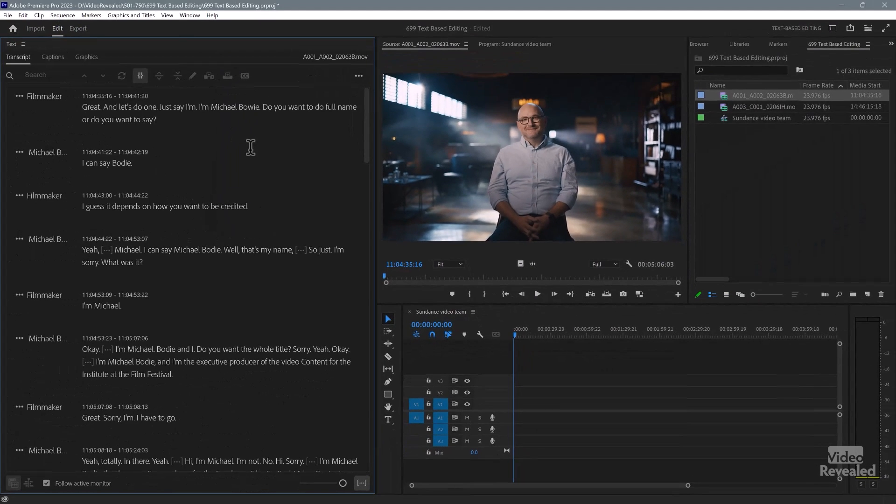
mouse_move(62, 202)
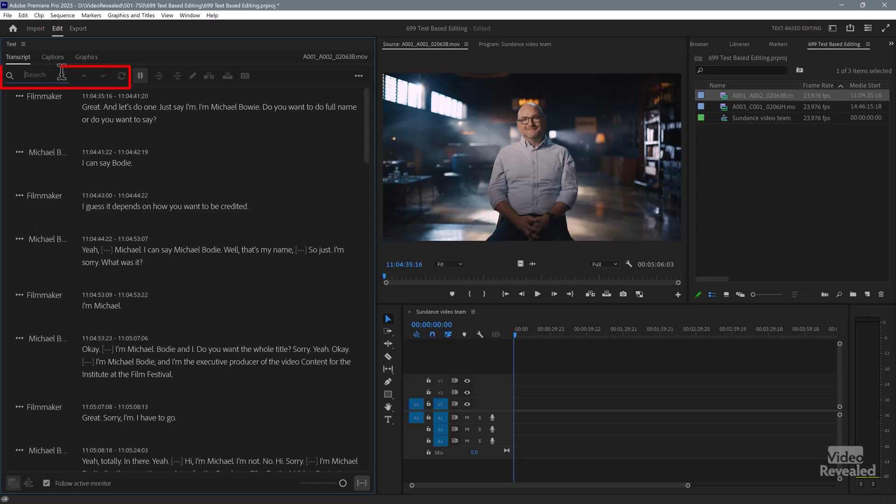
Step: Search the transcript for 'bodie' and select his executive-producer introduction passage
text(bodie)
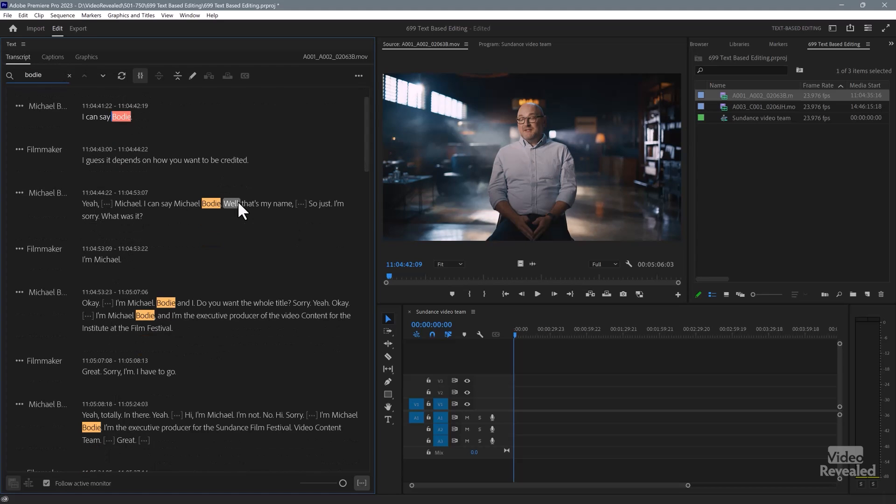
scroll(down, 3)
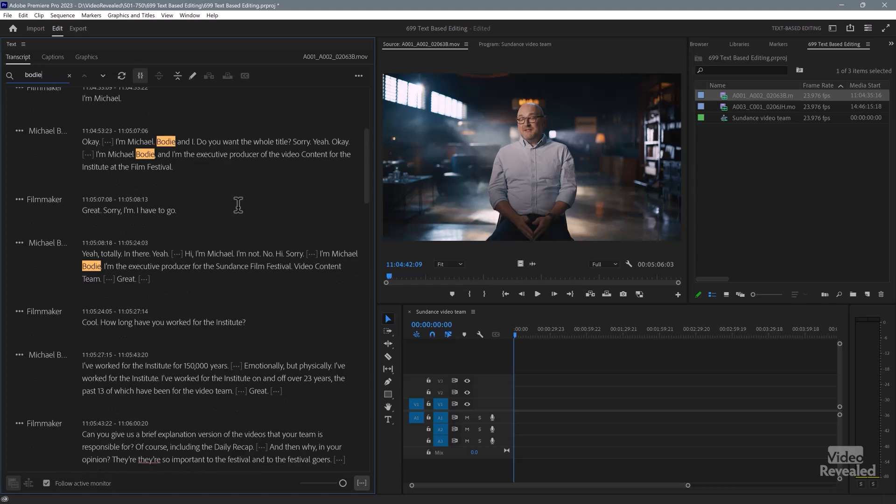
scroll(down, 3)
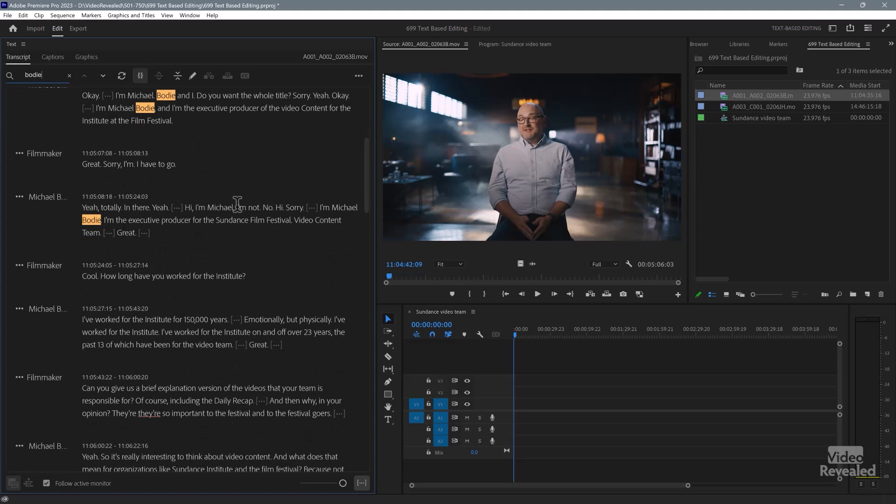
scroll(down, 3)
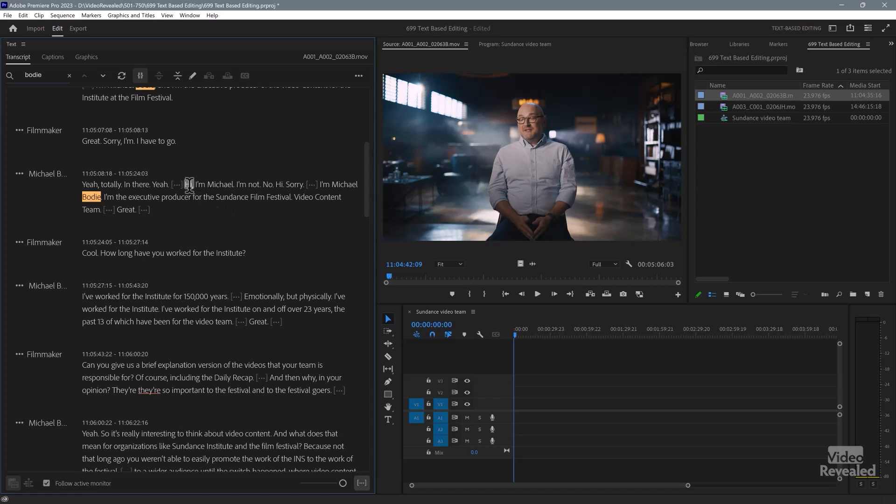
drag(189, 184, 97, 210)
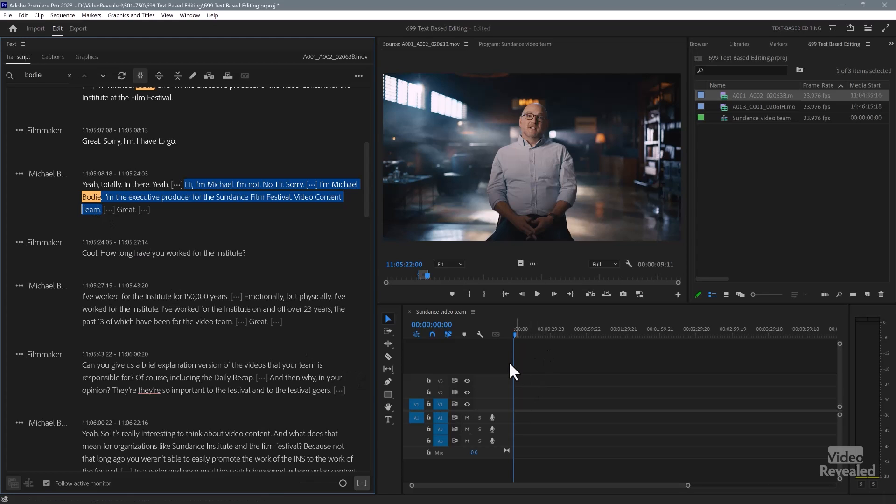
mouse_move(429, 57)
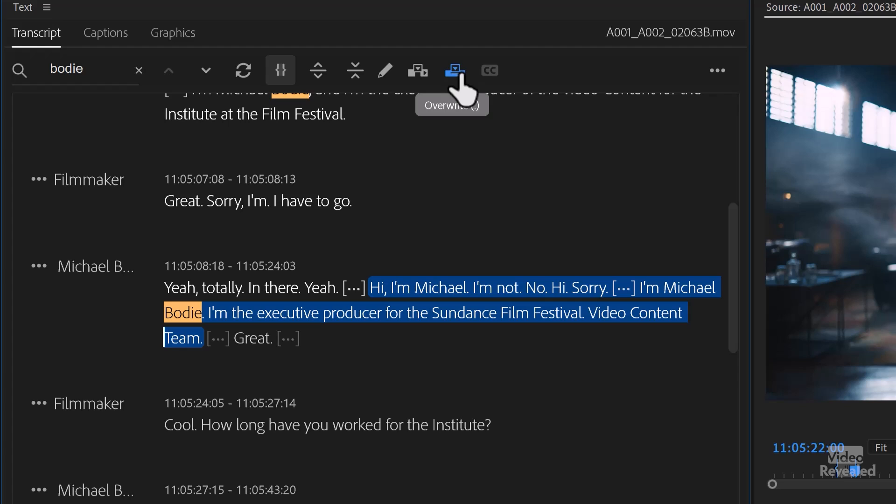
Step: Insert the selected executive-producer introduction as the first clip of the sequence
click(455, 70)
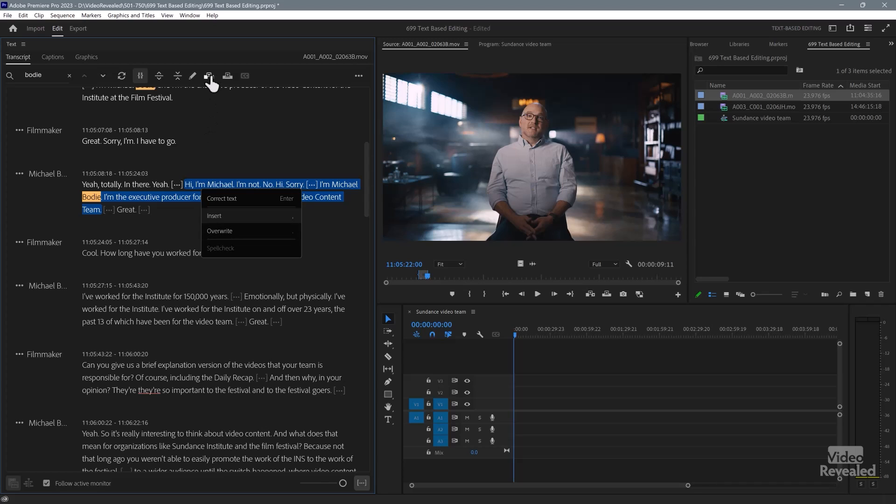
click(520, 407)
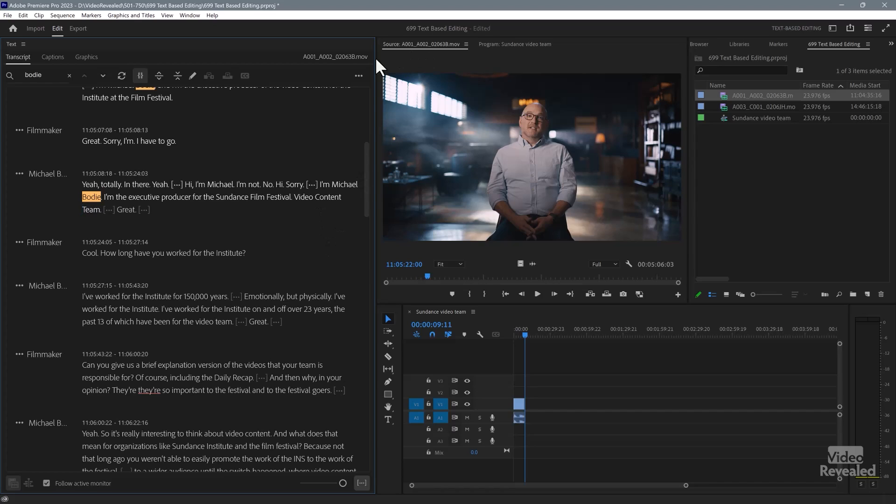
mouse_move(288, 130)
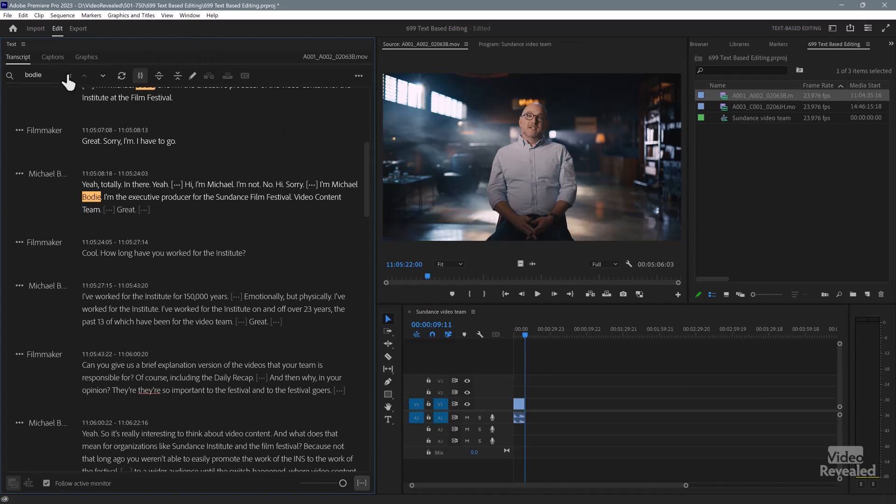
Step: Insert the 'our team' passages on the team's video content, then search the transcript for 'experience'
text(our team)
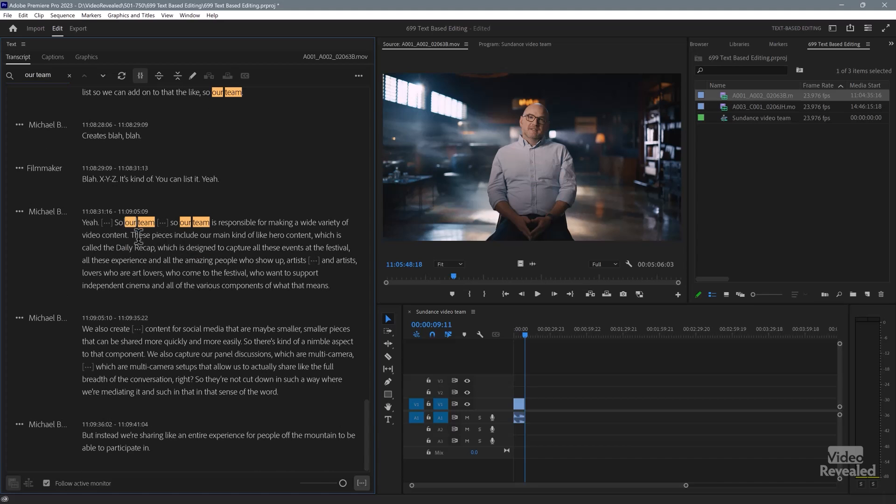
drag(127, 223, 277, 392)
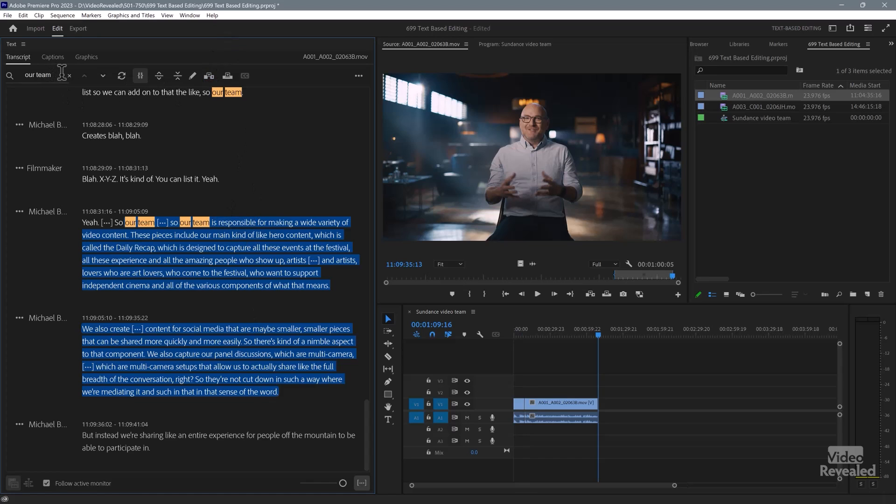
click(68, 75)
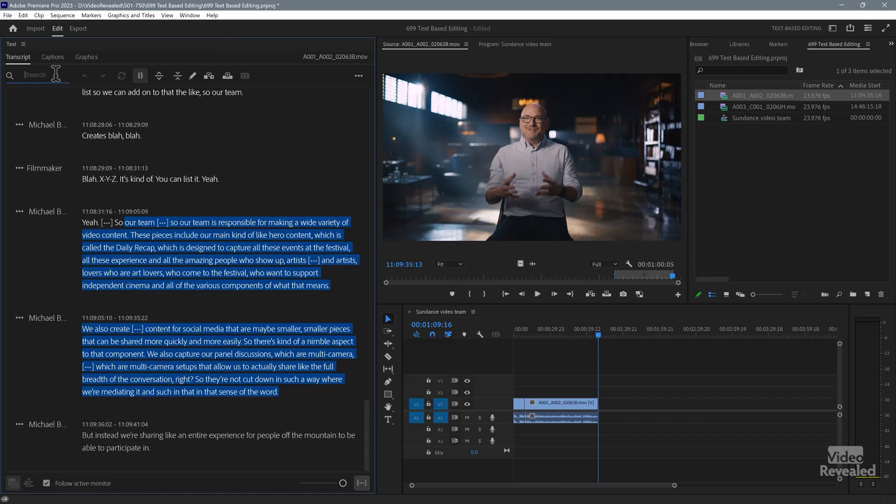
text(expe)
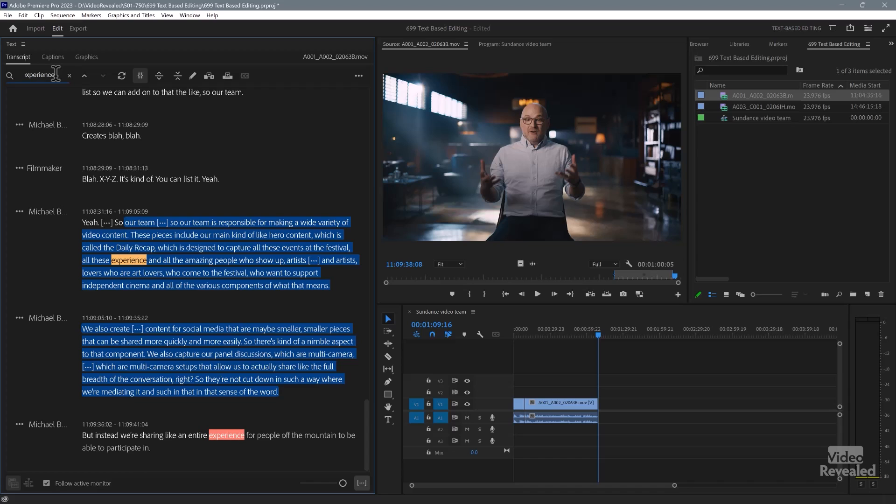
mouse_move(188, 217)
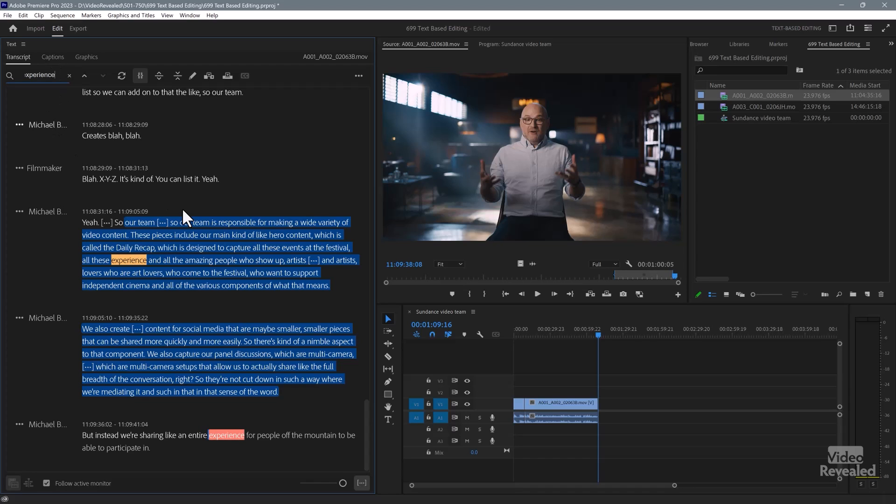
mouse_move(260, 203)
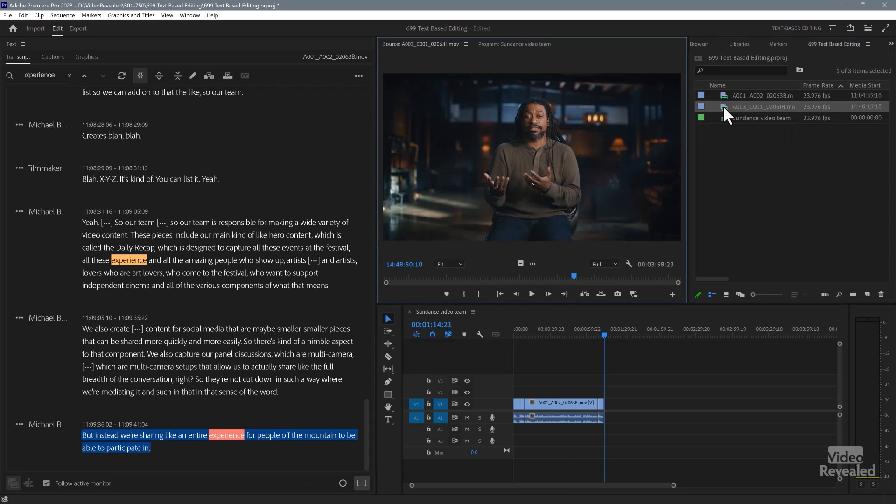
click(763, 107)
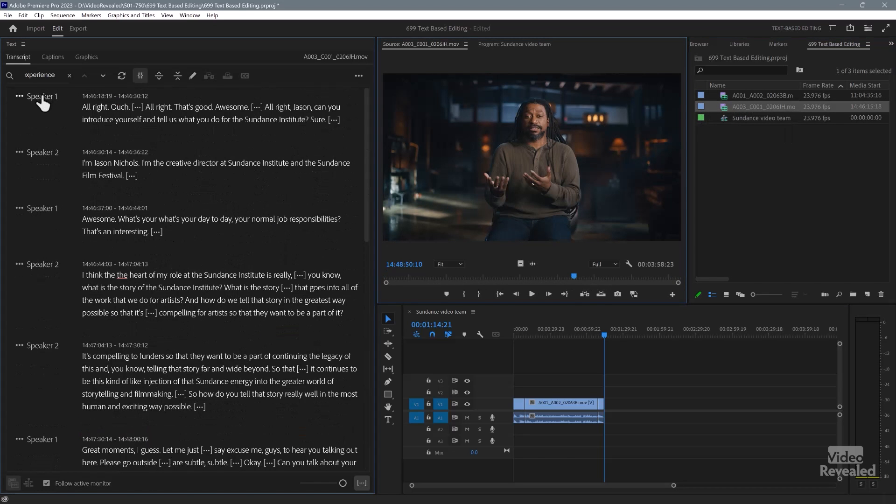
click(17, 97)
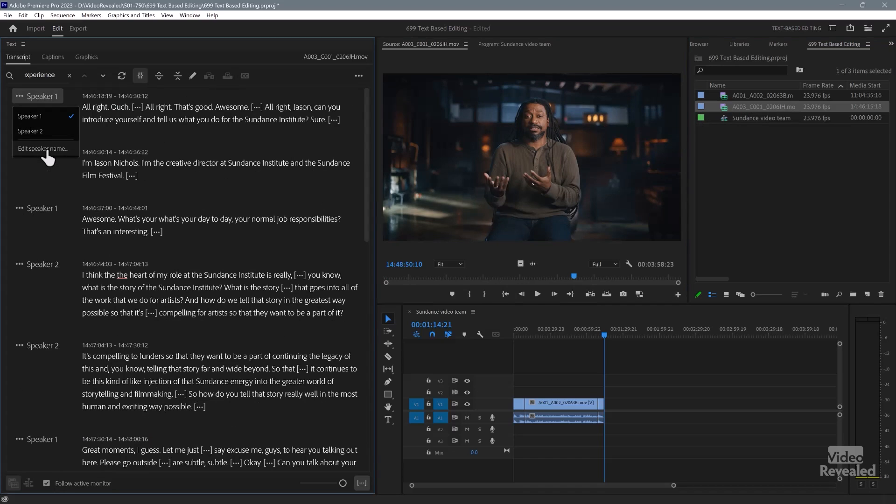
click(44, 150)
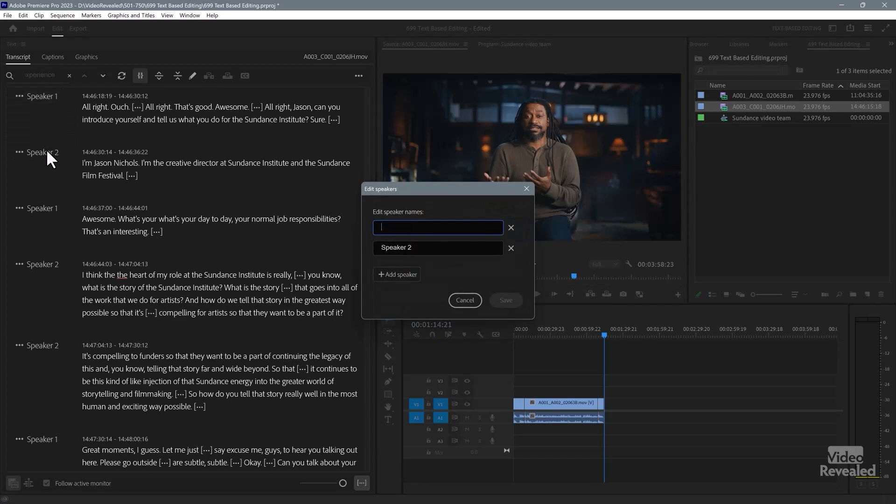
text(Filmma)
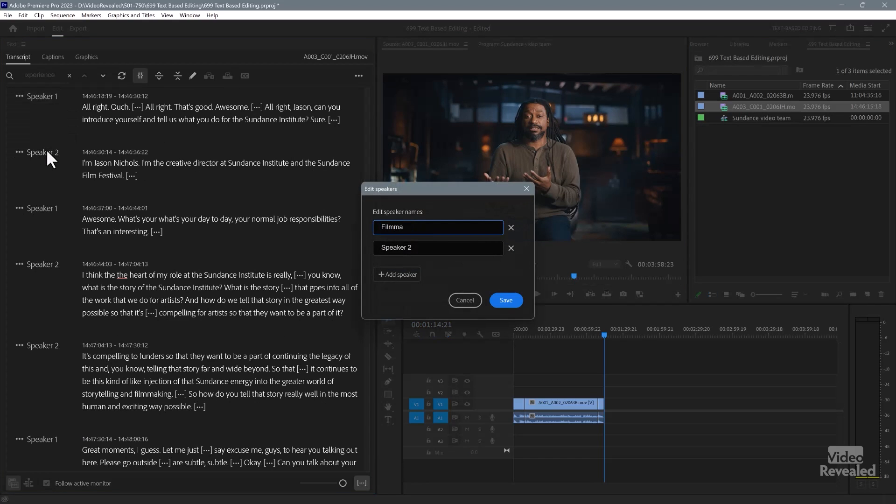
text(J)
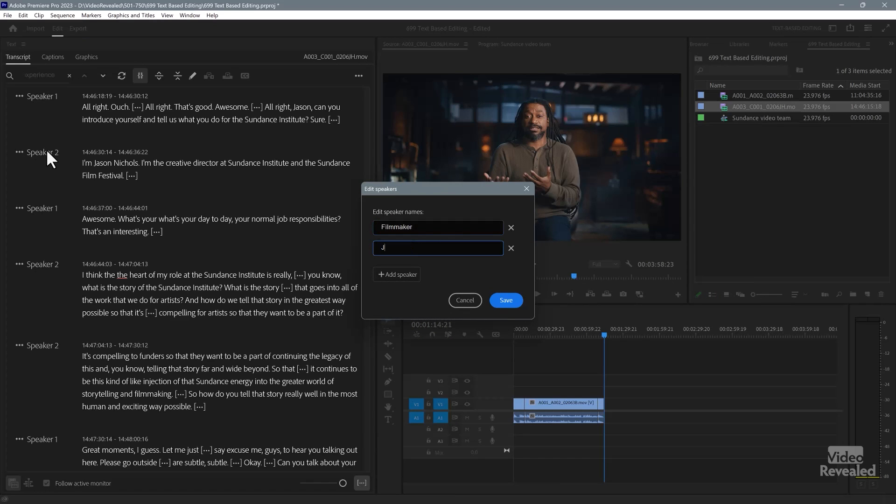
text(ason)
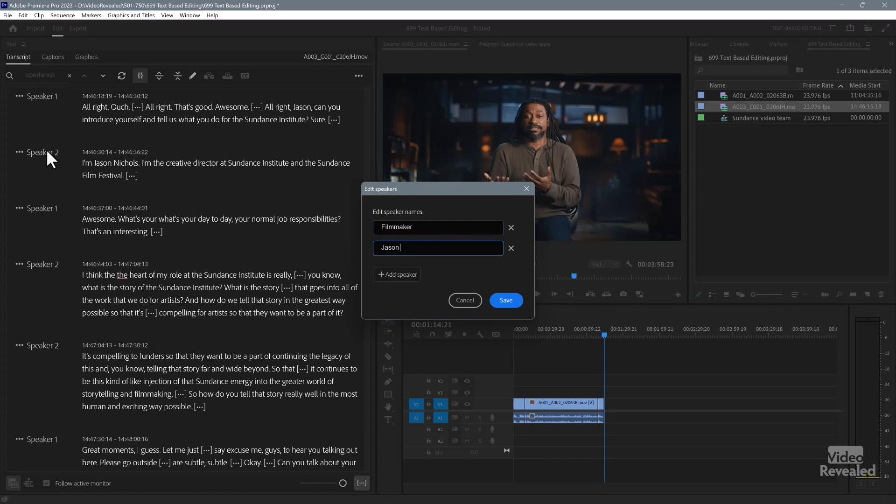
text(Nichols)
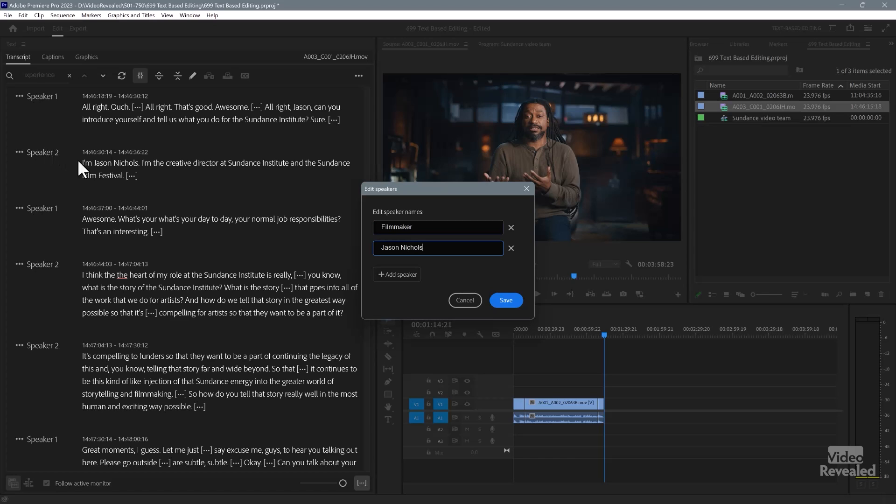
click(506, 300)
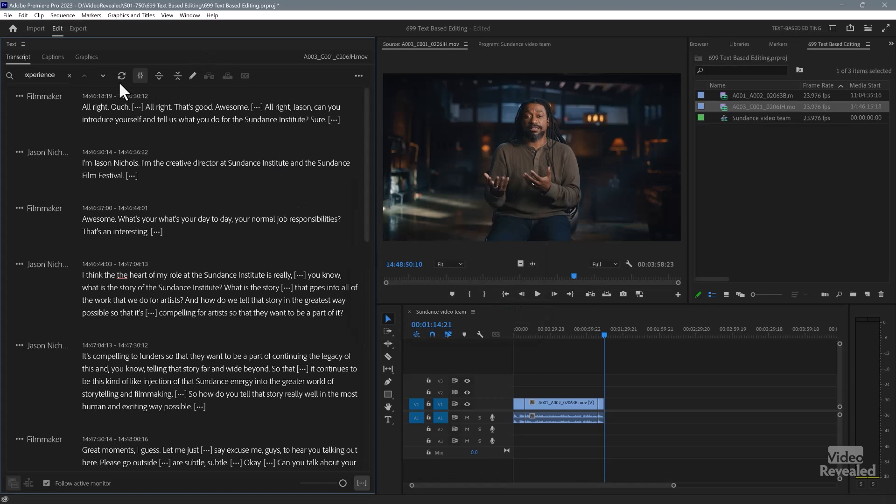
click(69, 76)
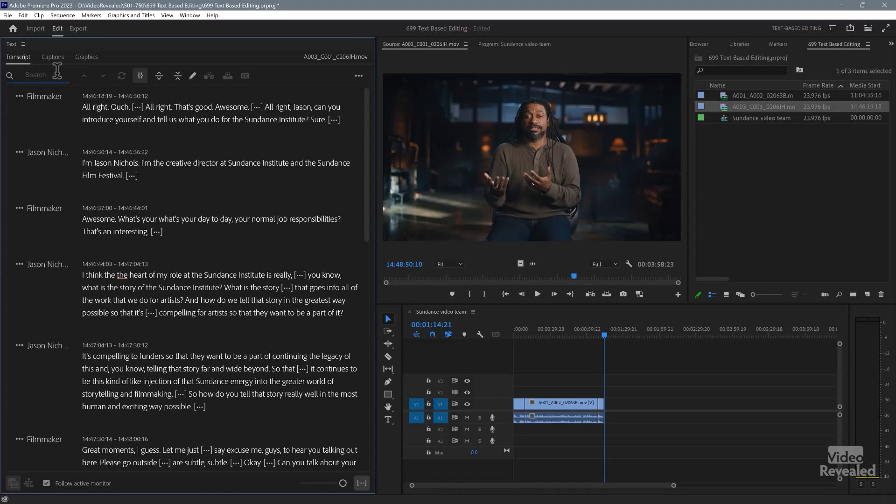
text(nichols)
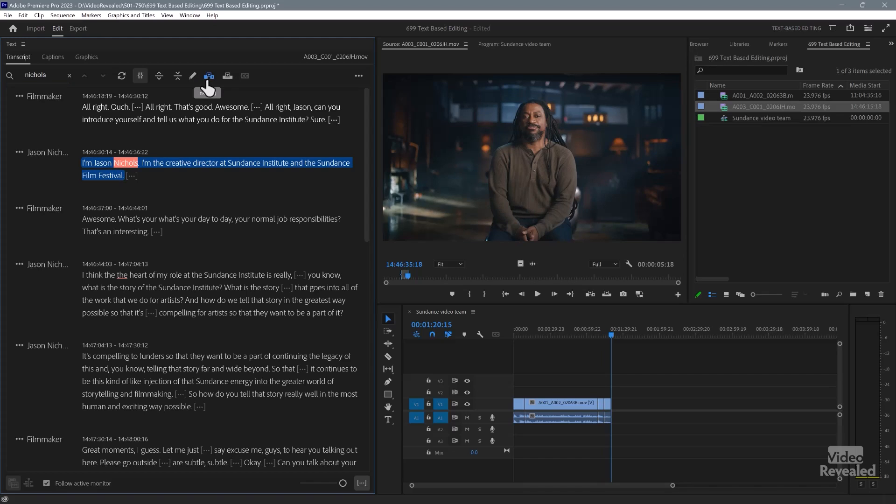
mouse_move(68, 81)
text(my)
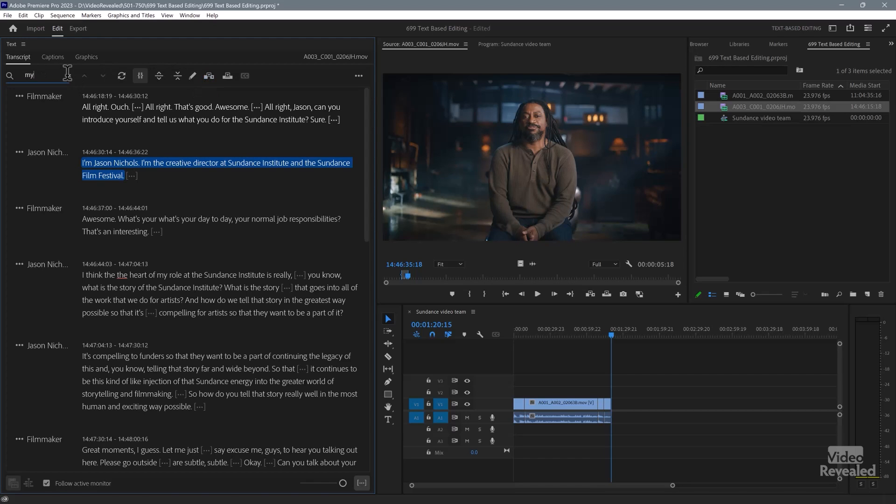
text(role)
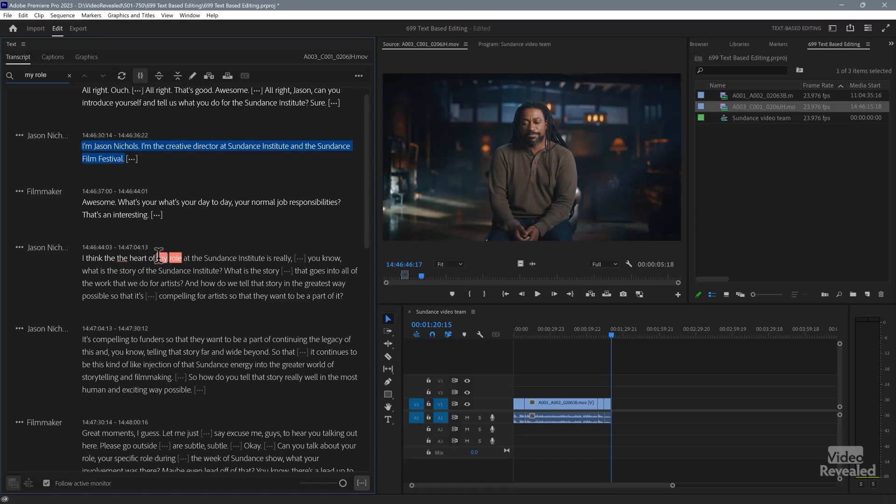
drag(158, 258, 200, 283)
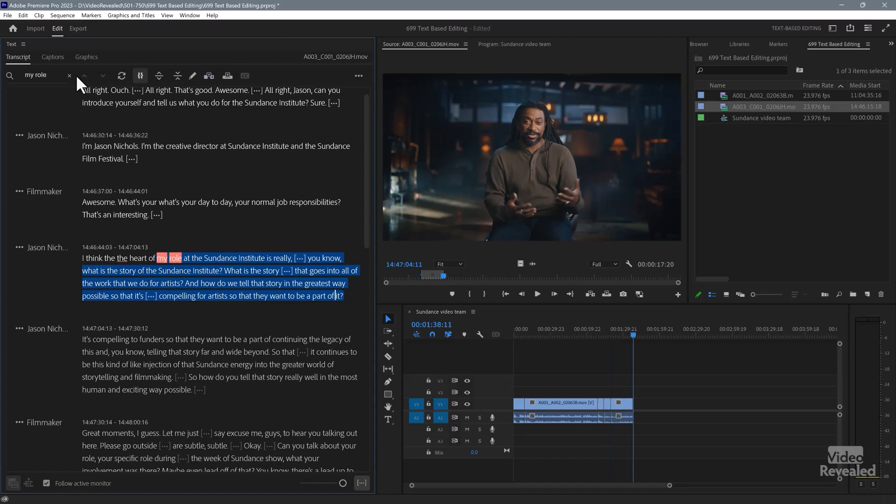
Step: Search 'heart', select his closing passage about serving artists and insert it into the sequence
click(69, 75)
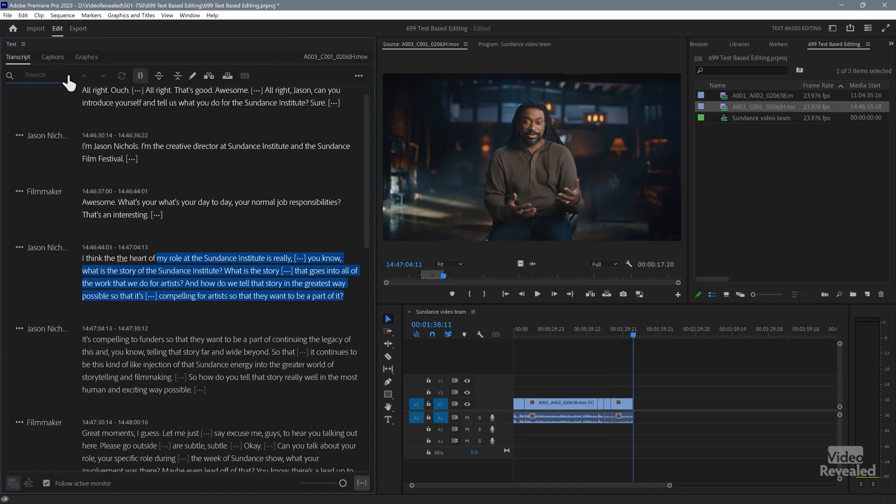
text(heart)
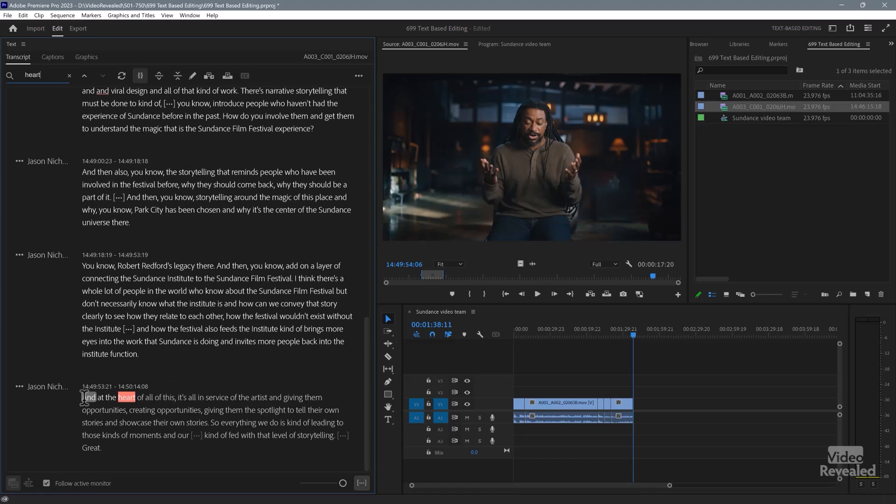
drag(83, 398, 296, 435)
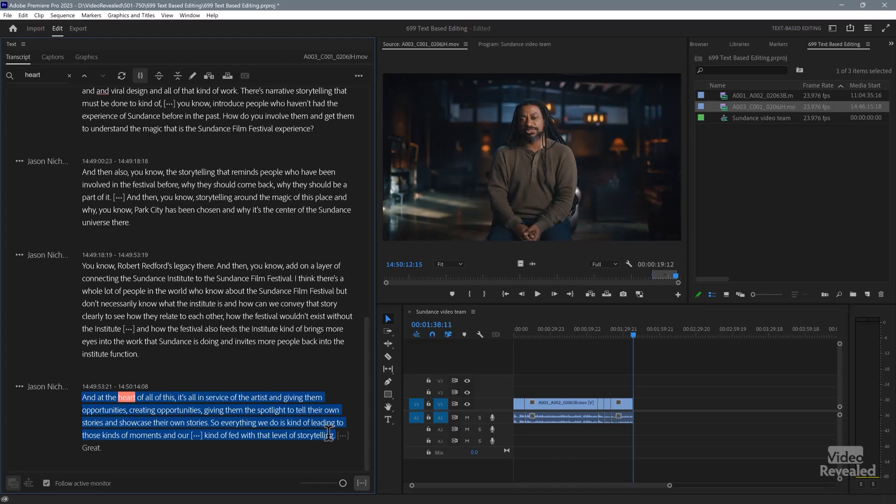
click(208, 76)
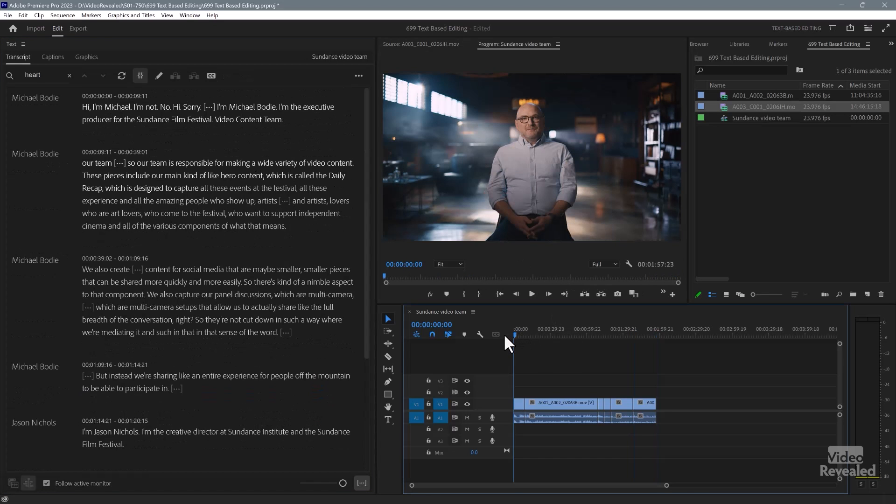
mouse_move(543, 336)
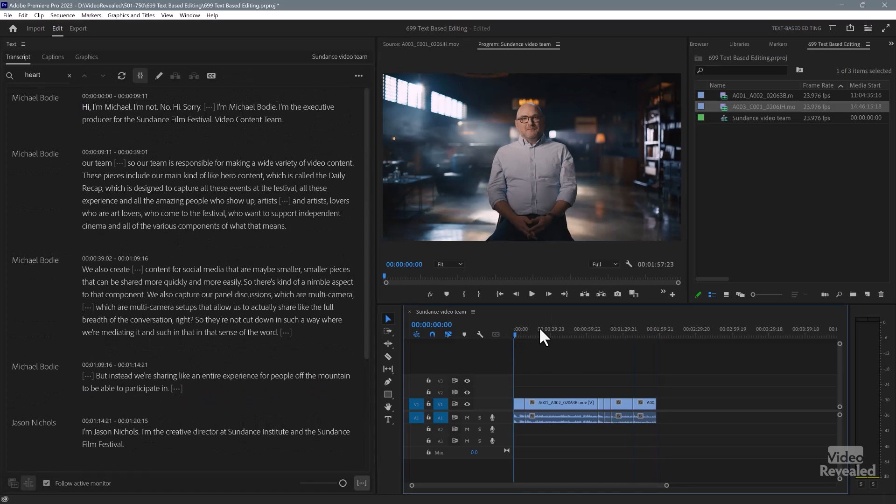
Step: Play the assembled sequence from the start to review the edited interview, then stop
click(531, 294)
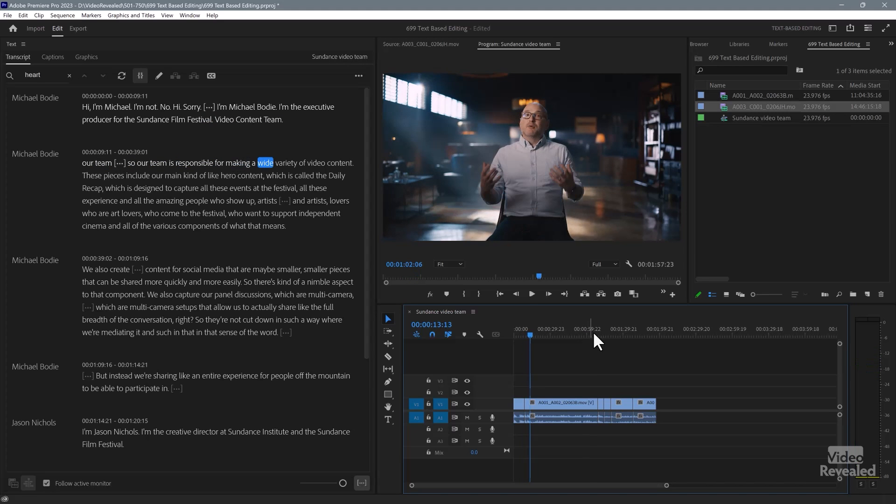
click(531, 294)
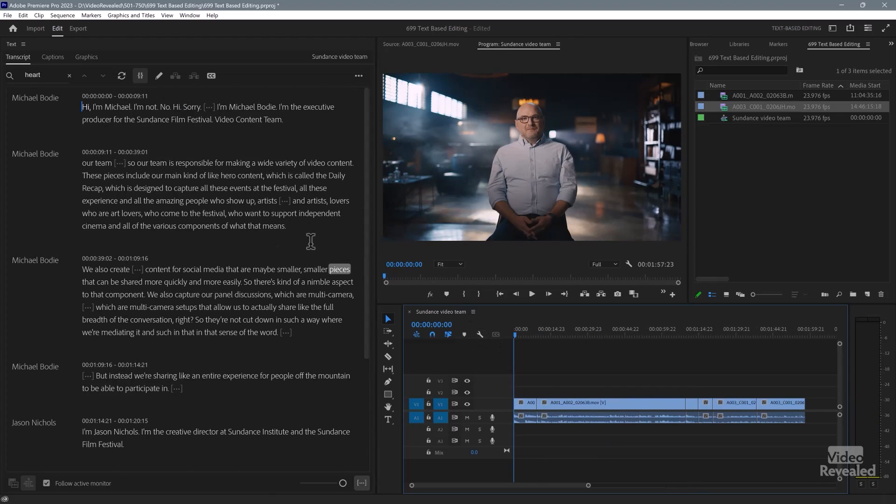
double_click(196, 201)
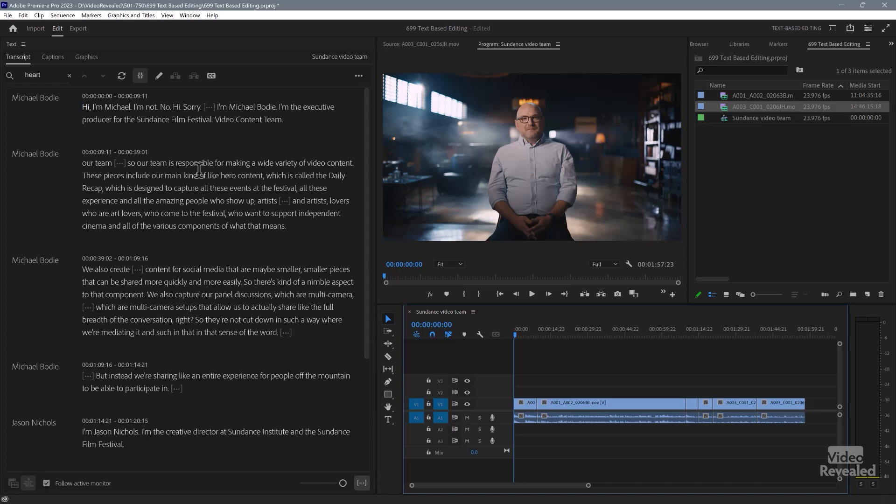
Step: Select the festival-events and social-media passage starting at 'which is designed to capture' for deletion
double_click(196, 201)
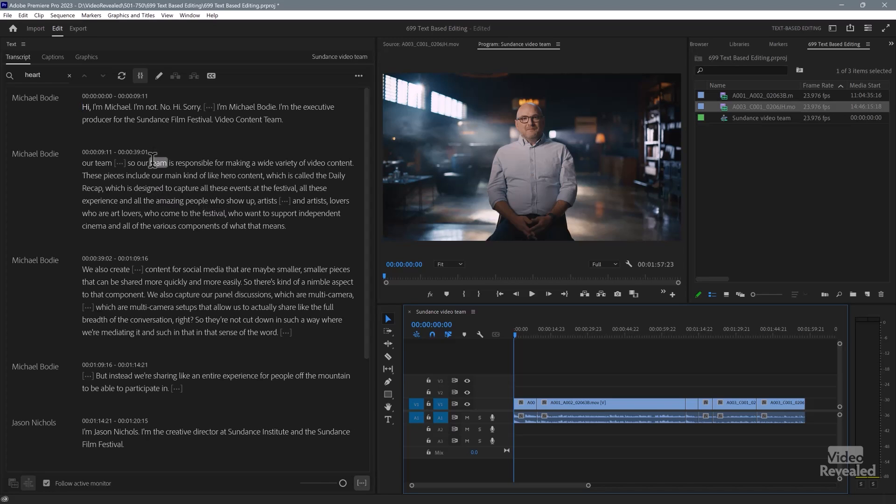
double_click(154, 176)
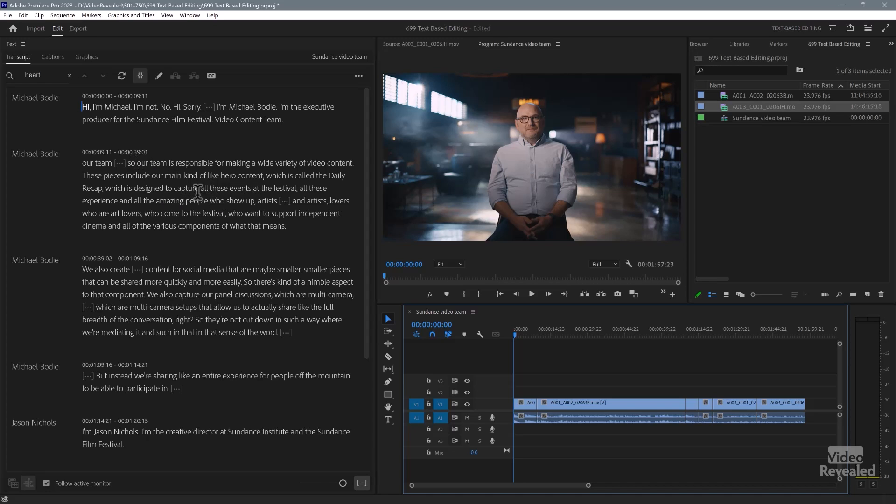
double_click(113, 187)
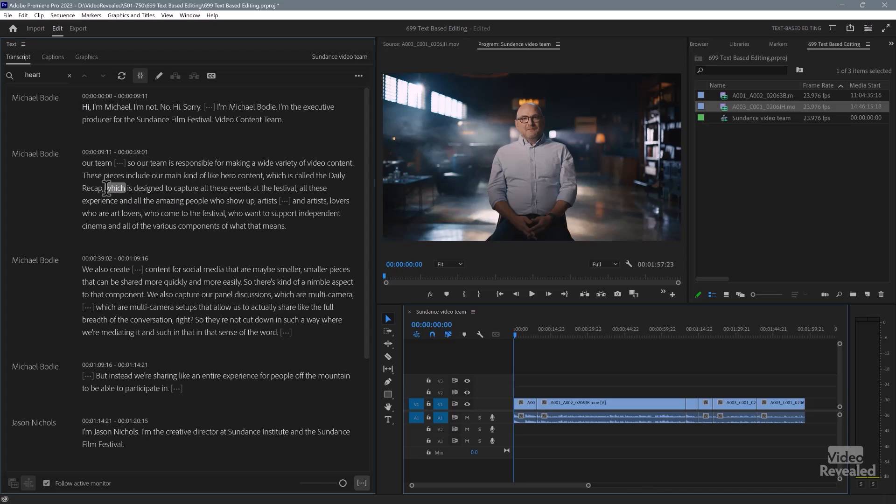
drag(105, 188, 286, 226)
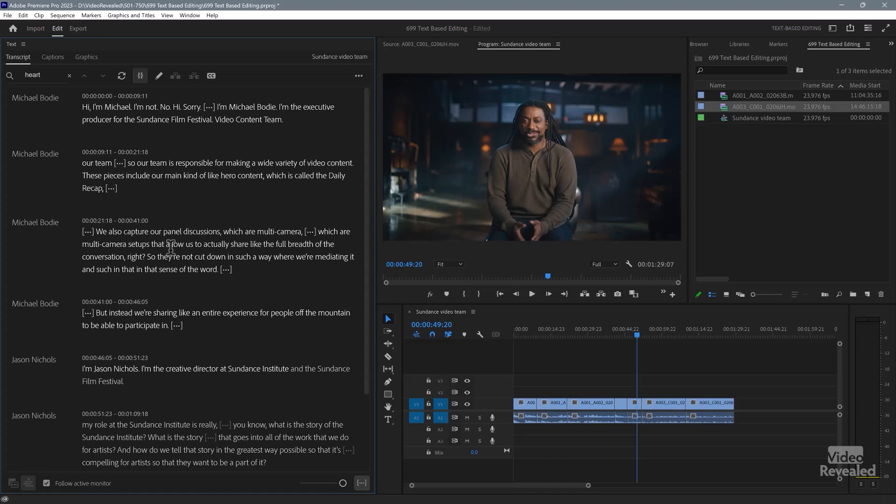
mouse_move(249, 256)
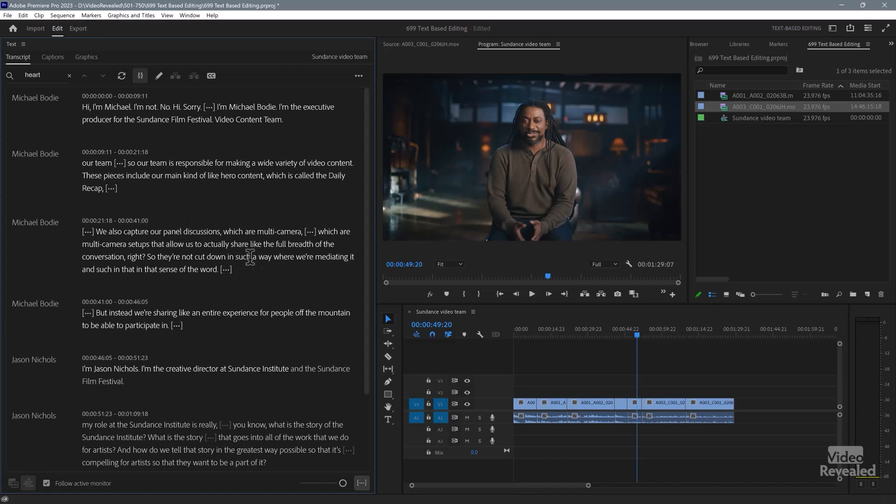
double_click(215, 244)
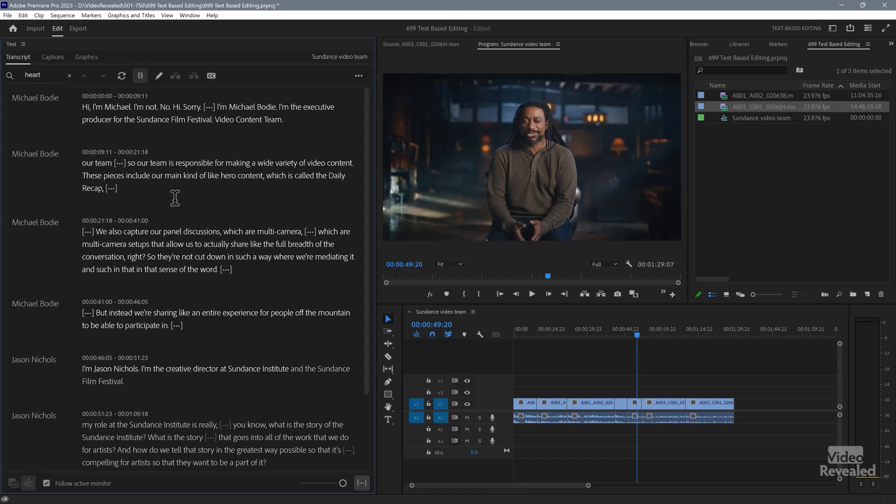
mouse_move(80, 108)
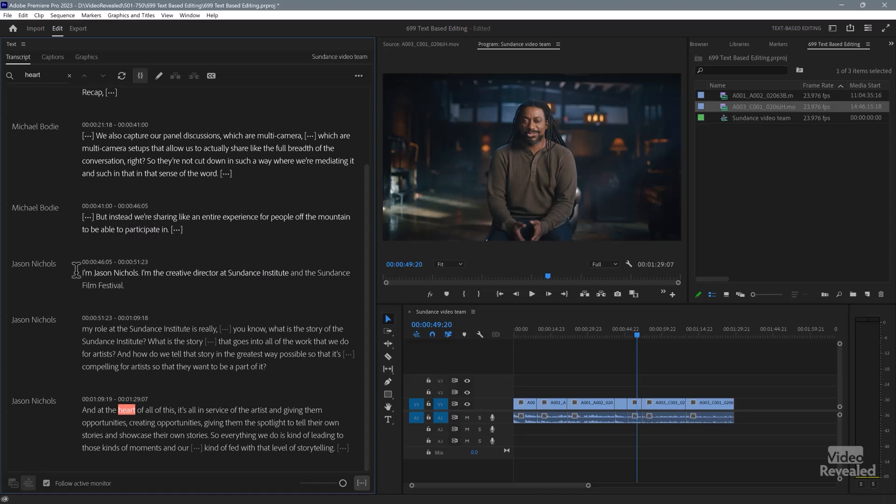
drag(77, 270, 362, 460)
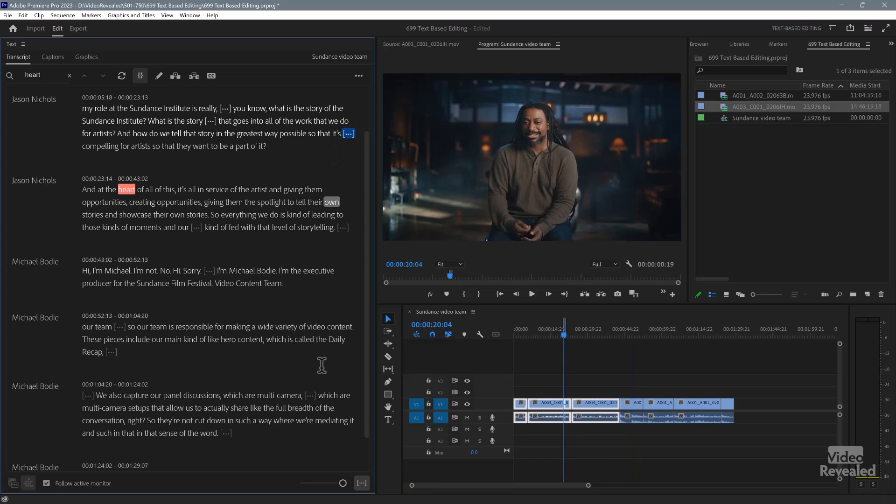
mouse_move(361, 483)
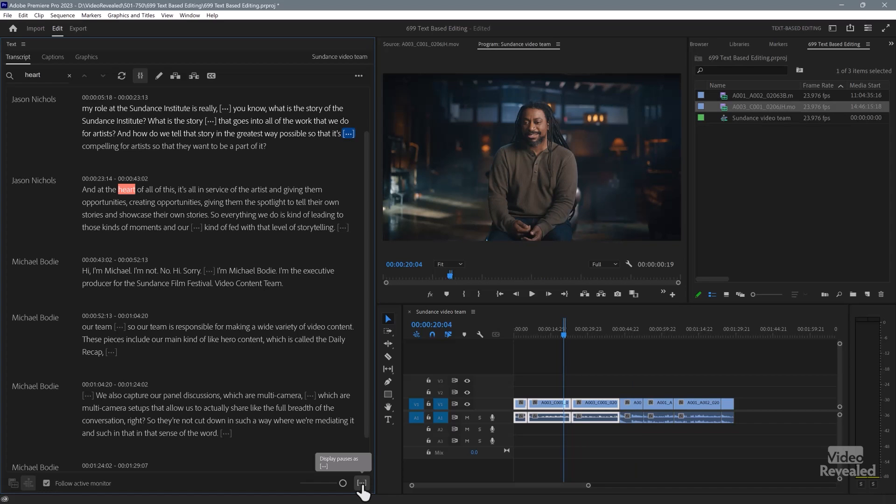
Step: Toggle the pause markers off and on, then bring up the pause length setting
click(361, 483)
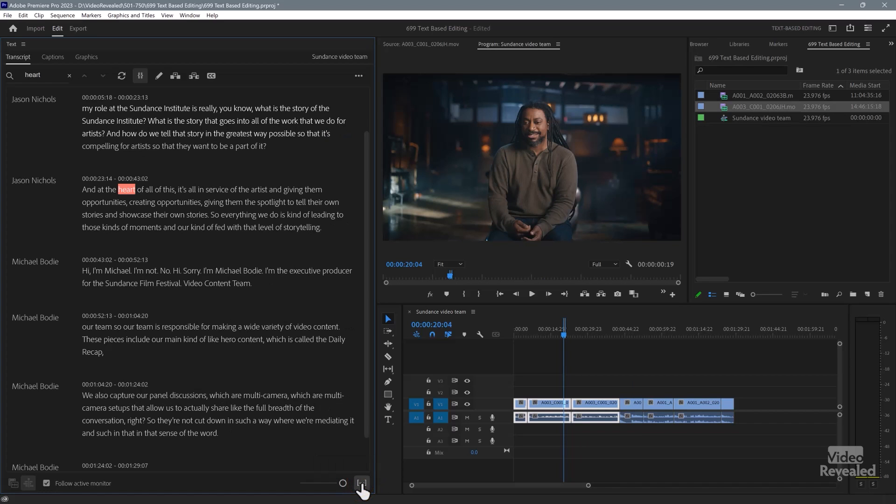
click(363, 483)
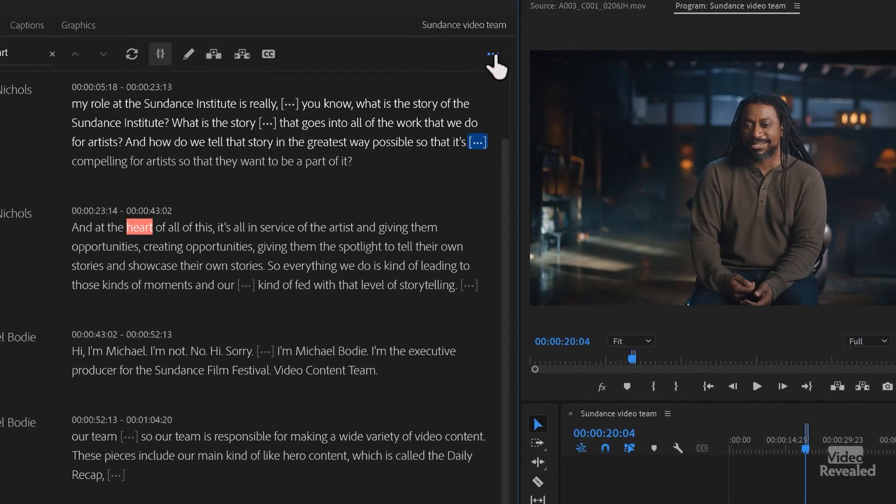
click(492, 54)
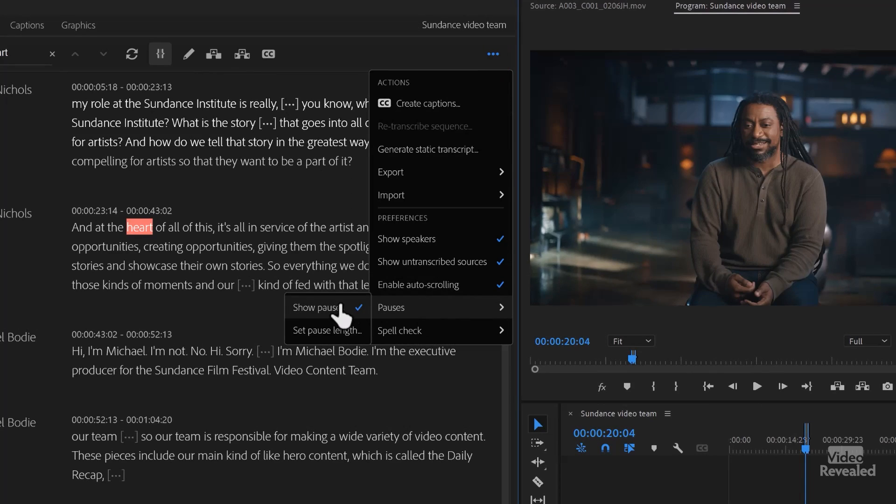
click(327, 331)
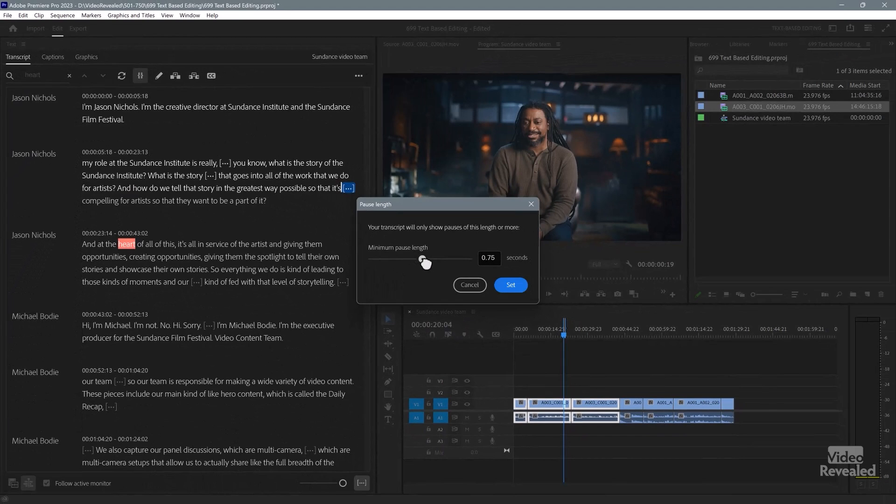
Step: Set the minimum pause length to 0.50 seconds and confirm it
drag(414, 258, 404, 260)
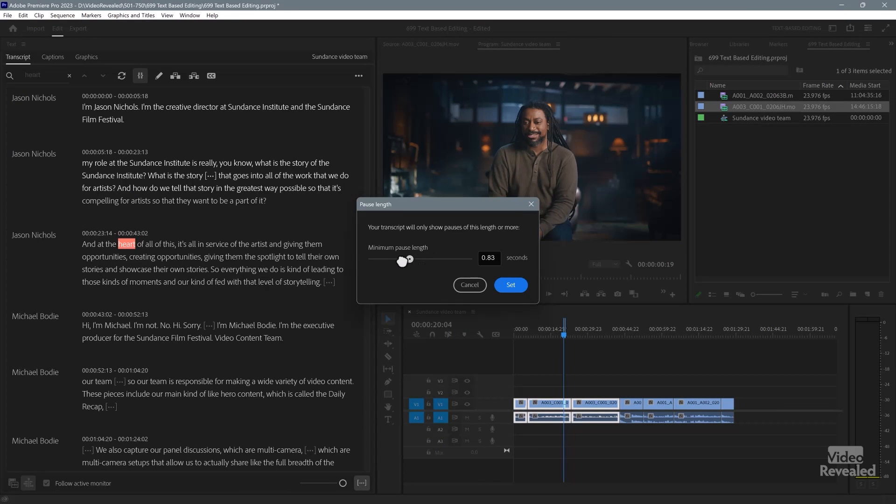
drag(407, 261, 389, 262)
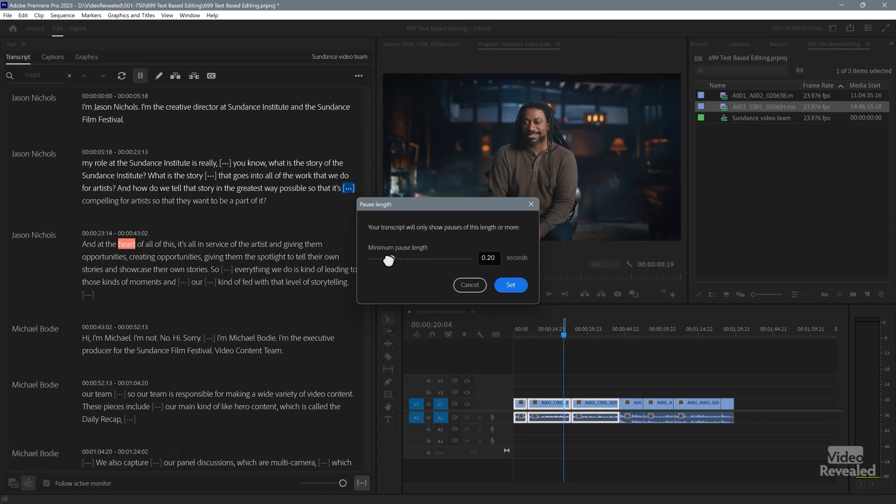
drag(388, 261, 412, 261)
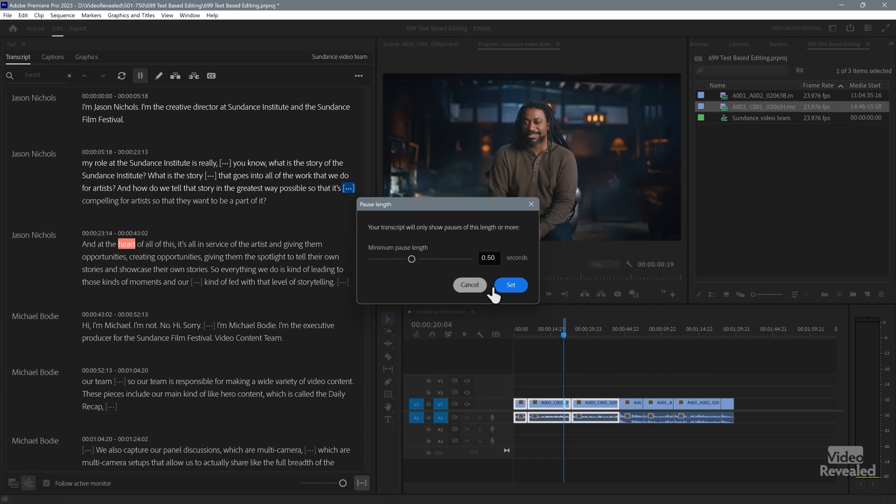
click(510, 285)
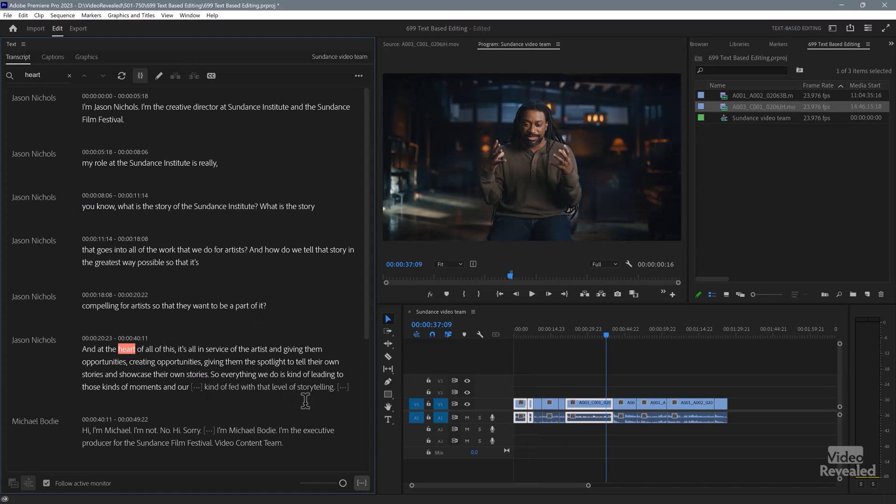
Step: Scroll through the creative director's passages to reach the pause markers being removed
scroll(down, 3)
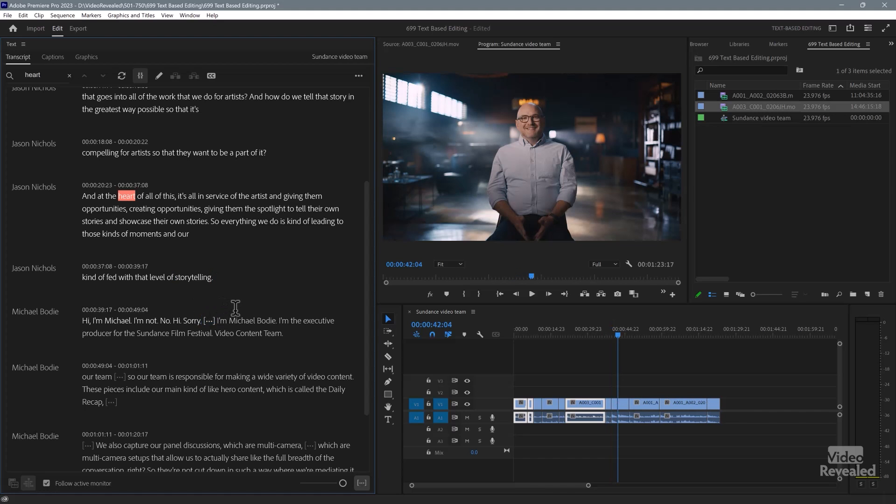
scroll(down, 3)
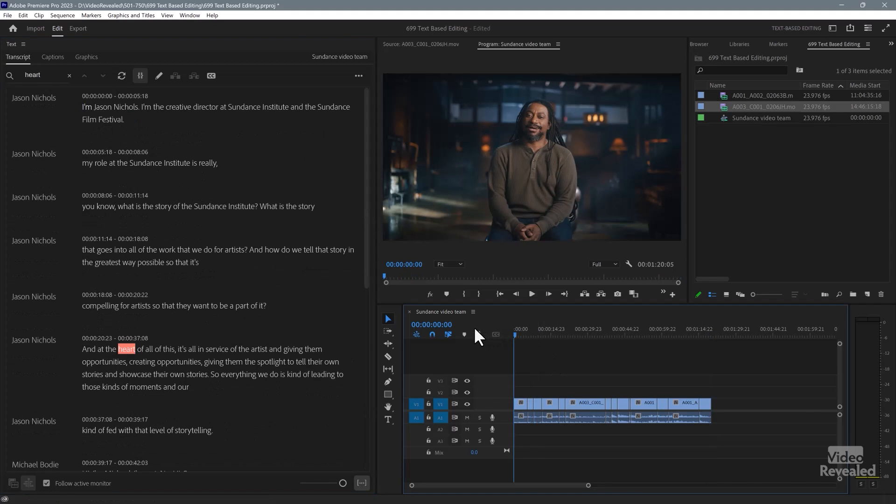
Step: Play back the tightened sequence and clear the 'heart' word search
click(531, 294)
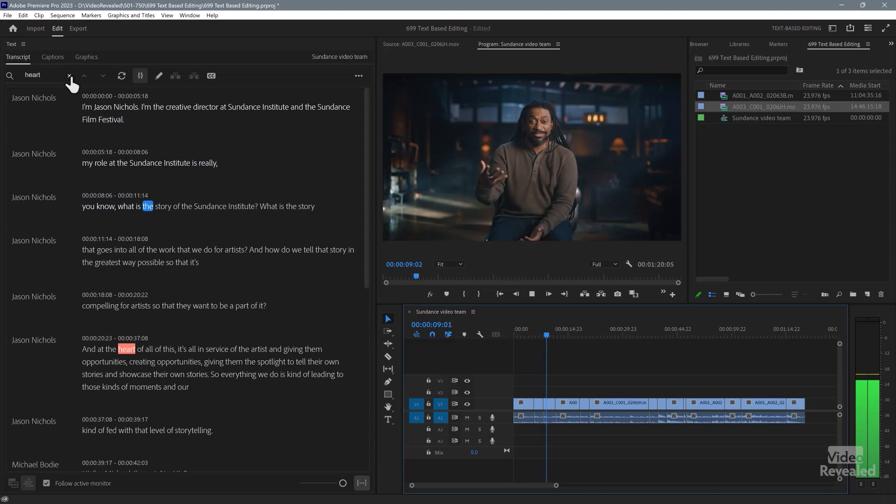
click(69, 74)
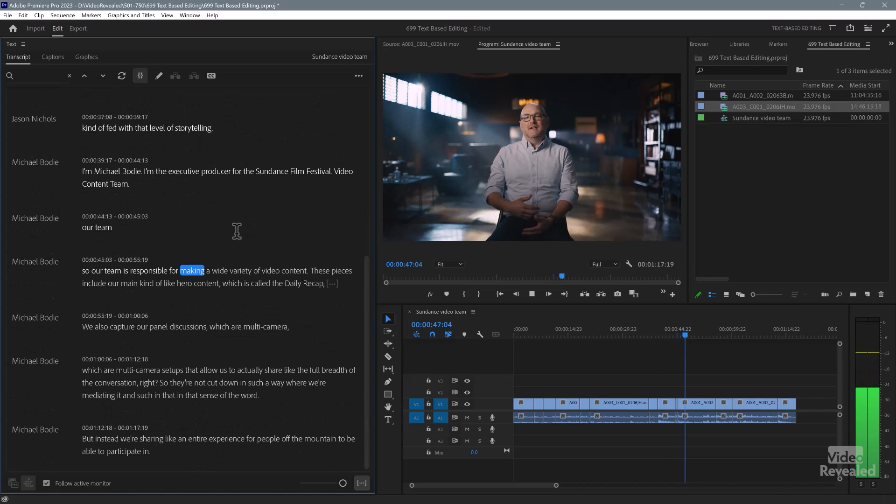
Step: Select the stray 'our team' line and the phrase 'which are multi-camera' for deletion
click(85, 227)
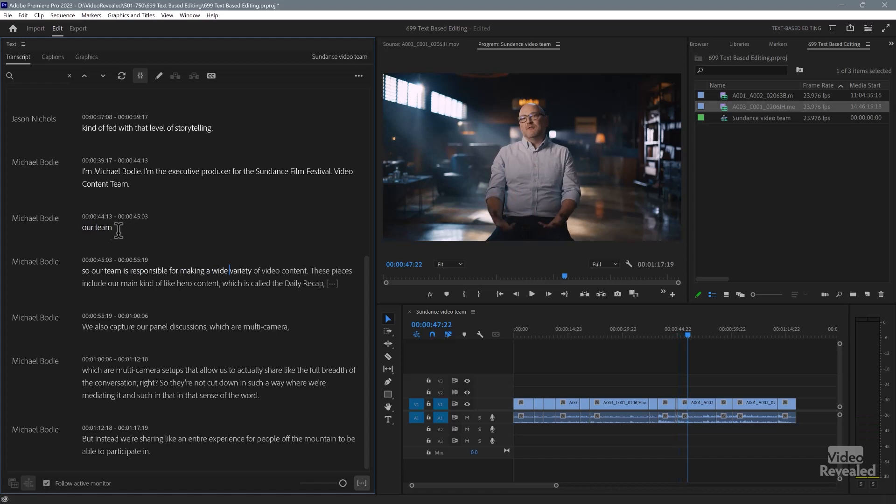
double_click(96, 227)
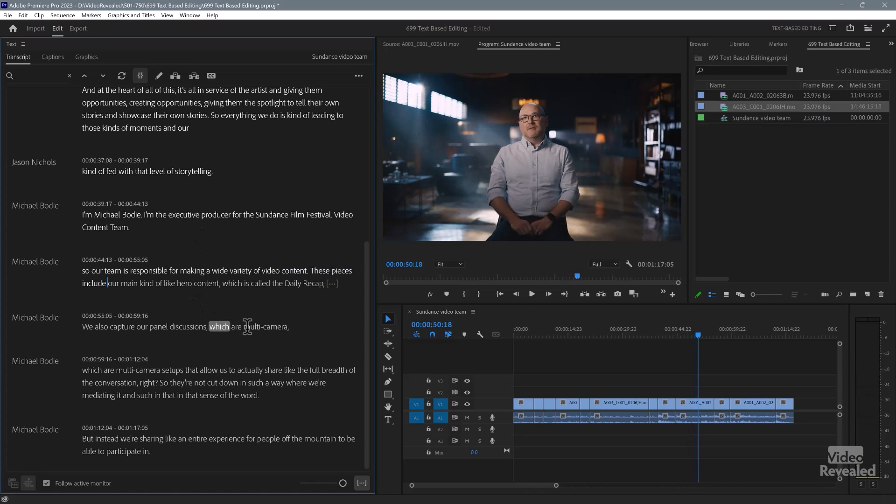
drag(209, 327, 289, 326)
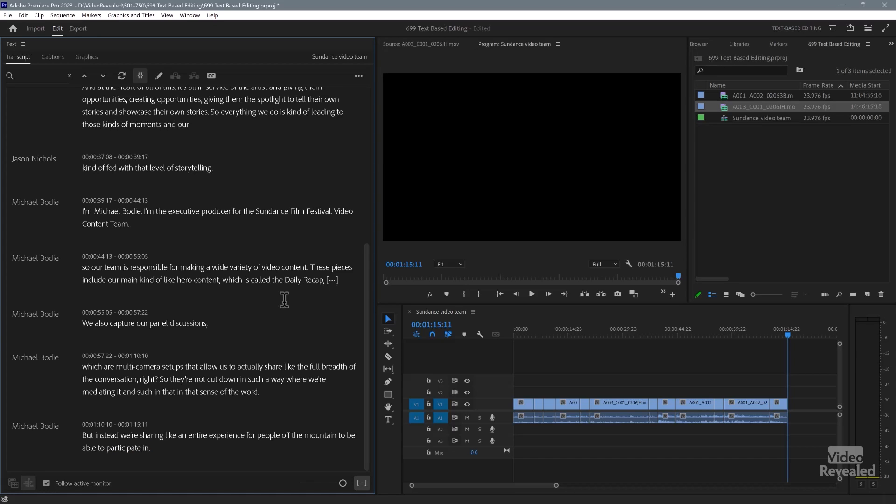
double_click(293, 279)
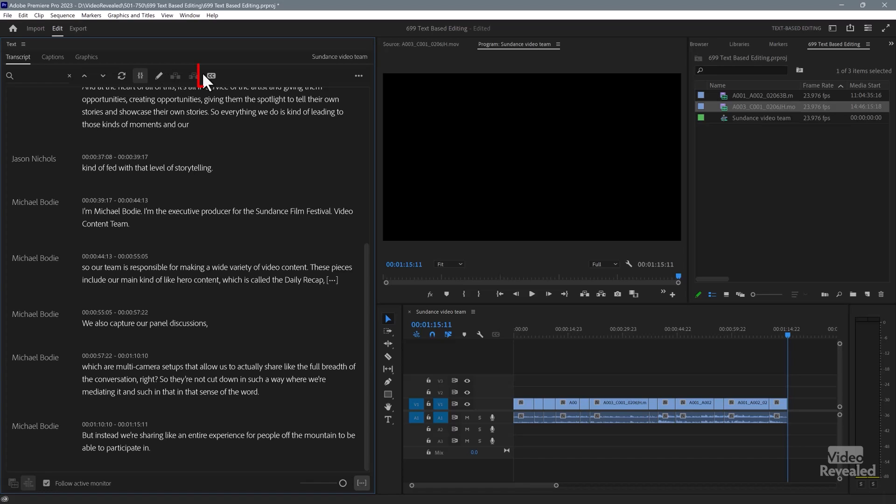
Step: Generate captions with the Subtitle default preset and jump to around nine seconds to preview one
click(211, 75)
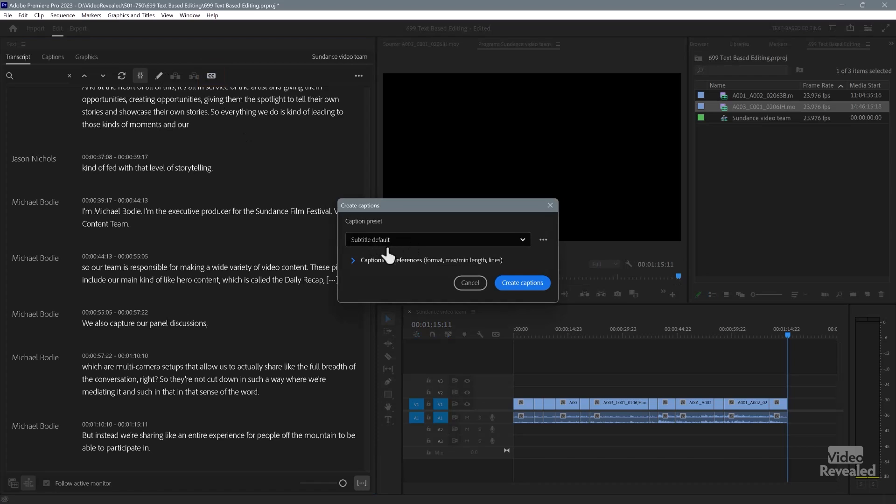
click(521, 282)
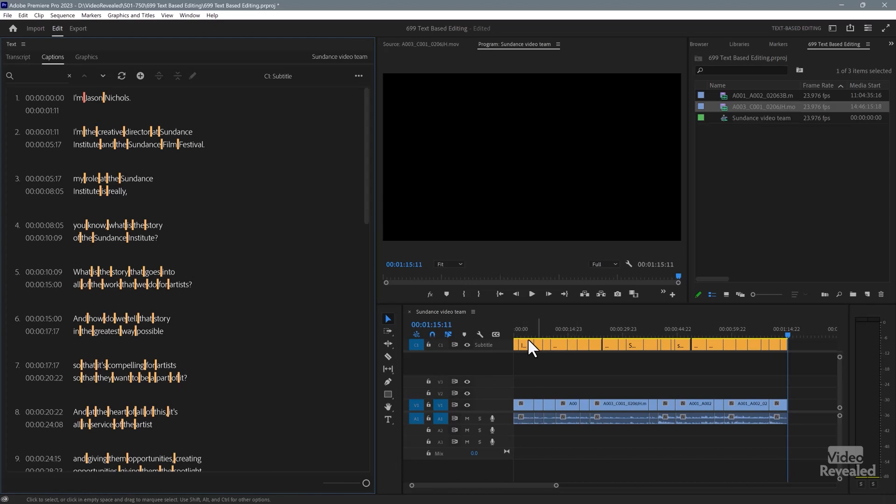
click(548, 329)
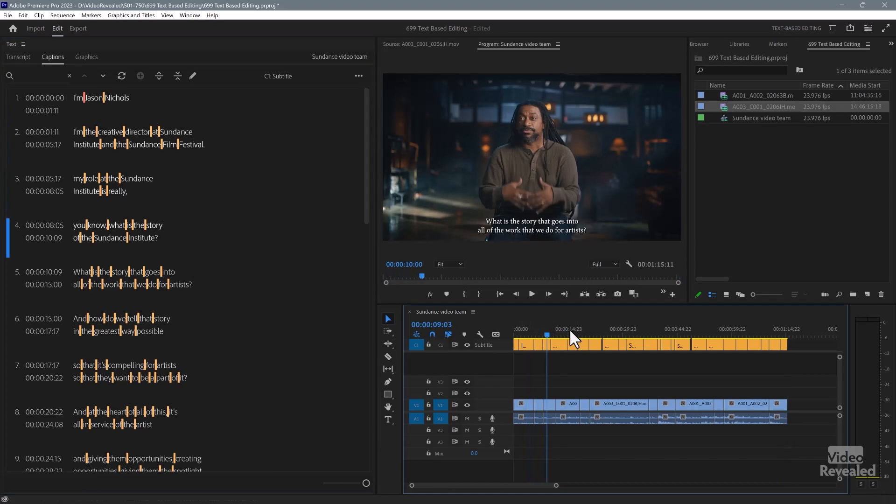